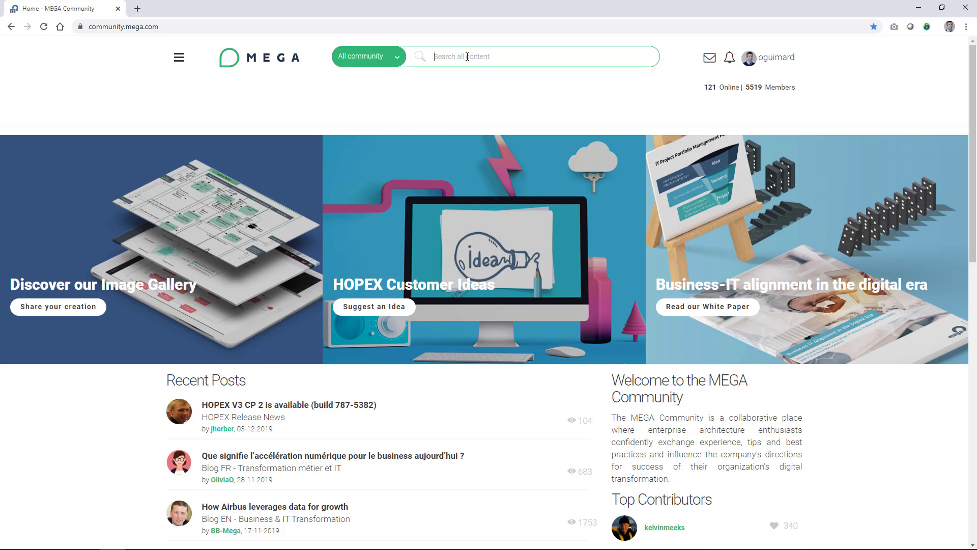
- Search the community for 'using po' and open 'Using Postman to call the REST API'
text(using postm)
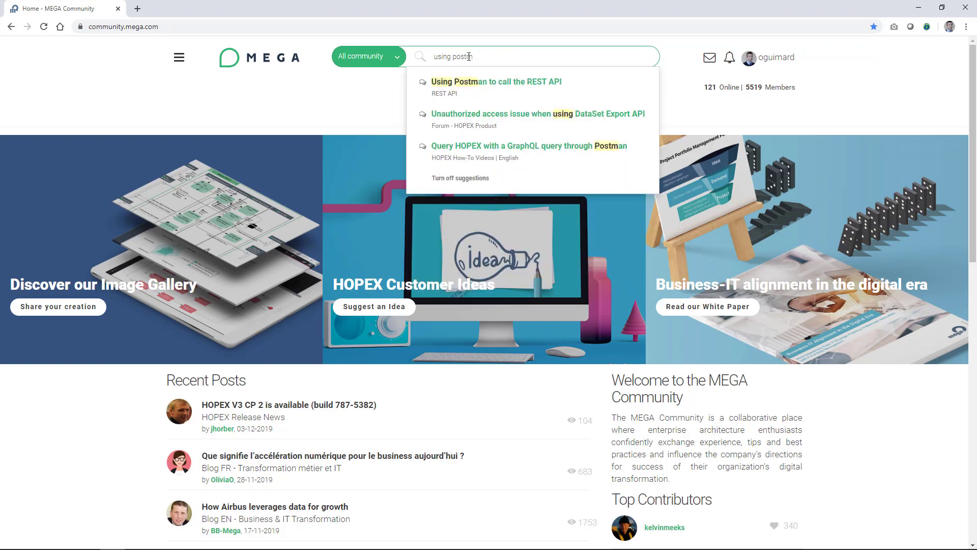
click(495, 85)
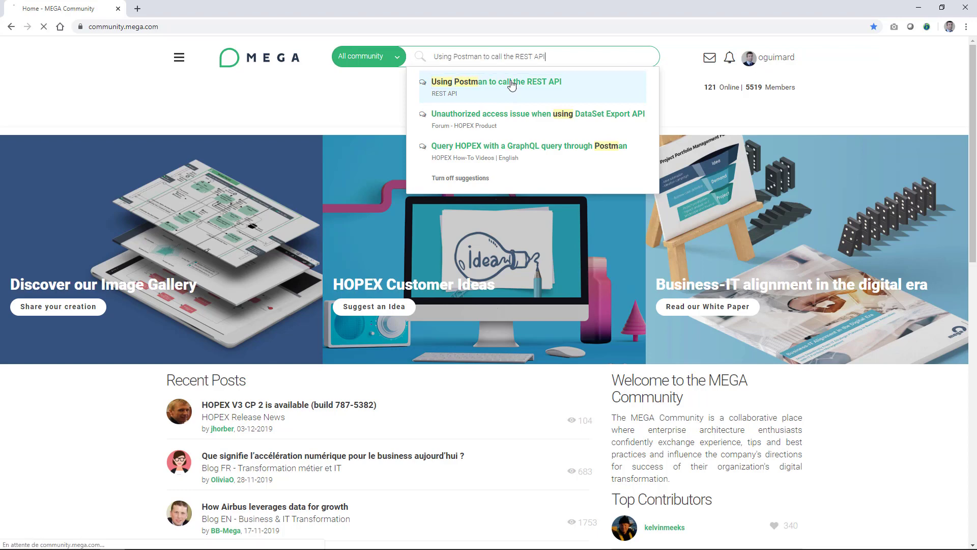
click(495, 82)
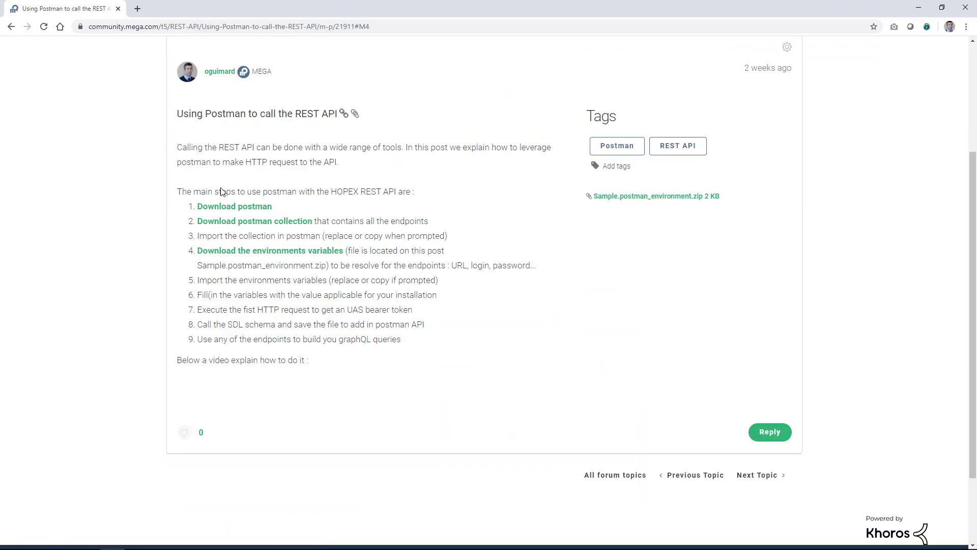
mouse_move(234, 207)
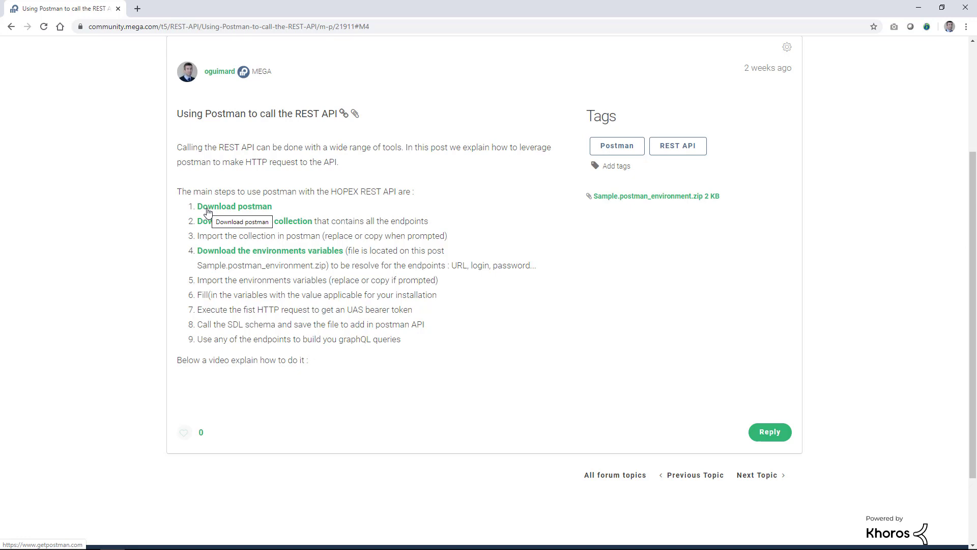
mouse_move(206, 218)
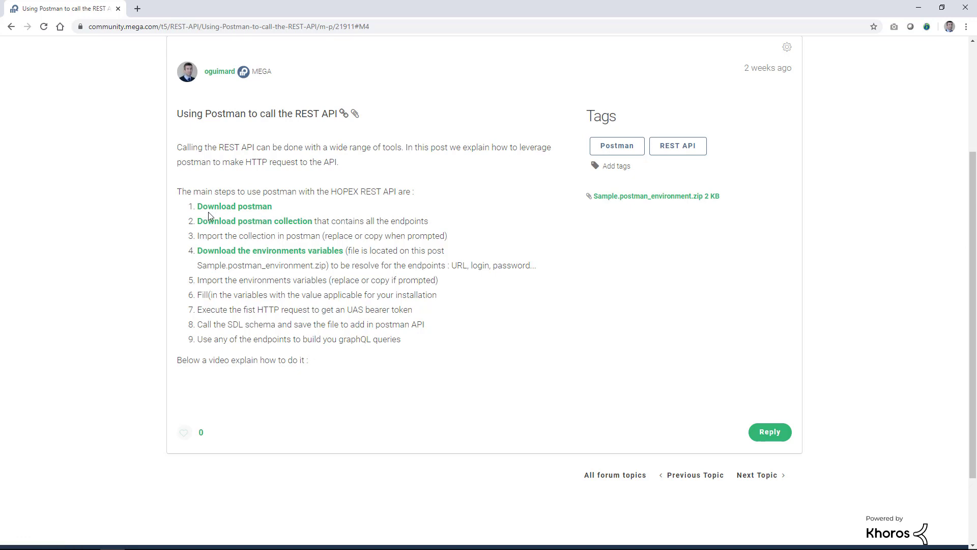
mouse_move(269, 222)
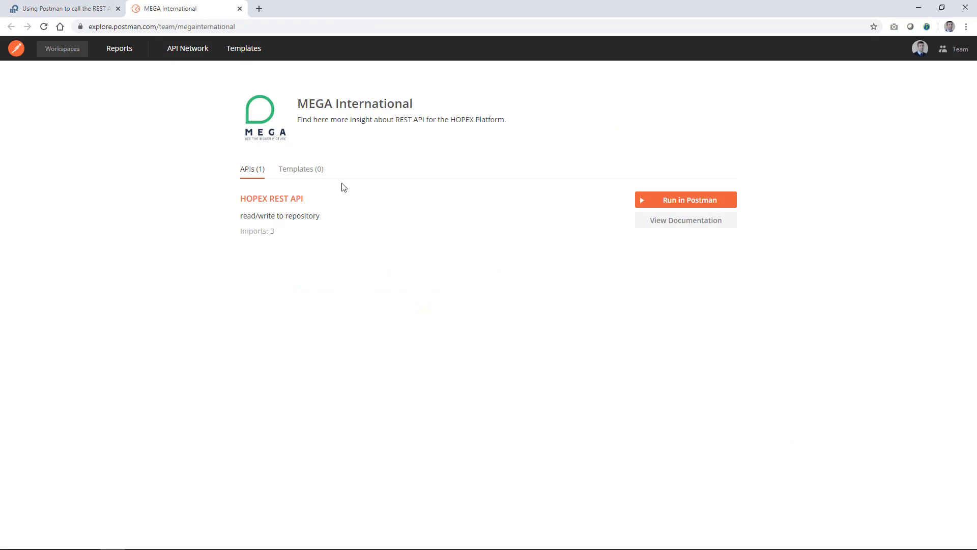
mouse_move(687, 234)
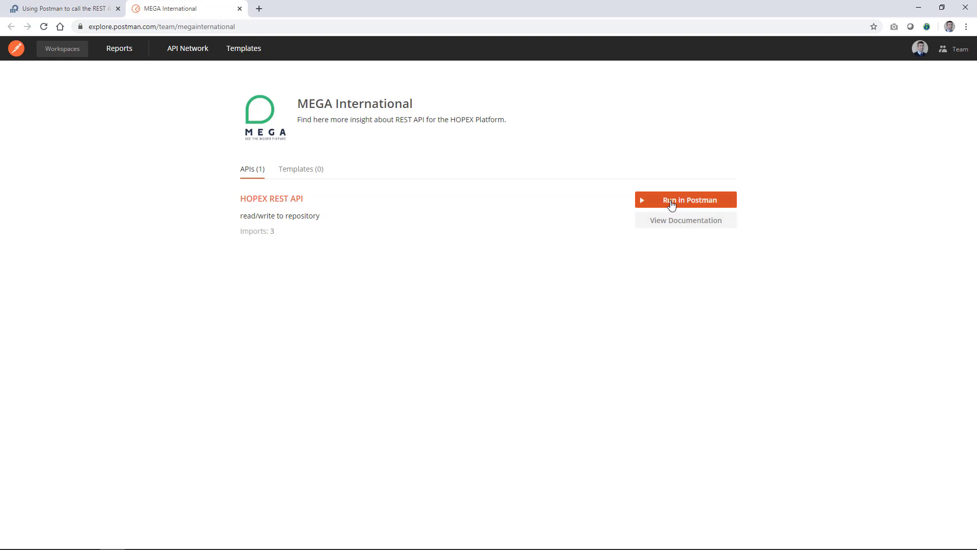
- Run the HOPEX REST API collection in Postman for Windows, allowing the browser to launch it
click(685, 199)
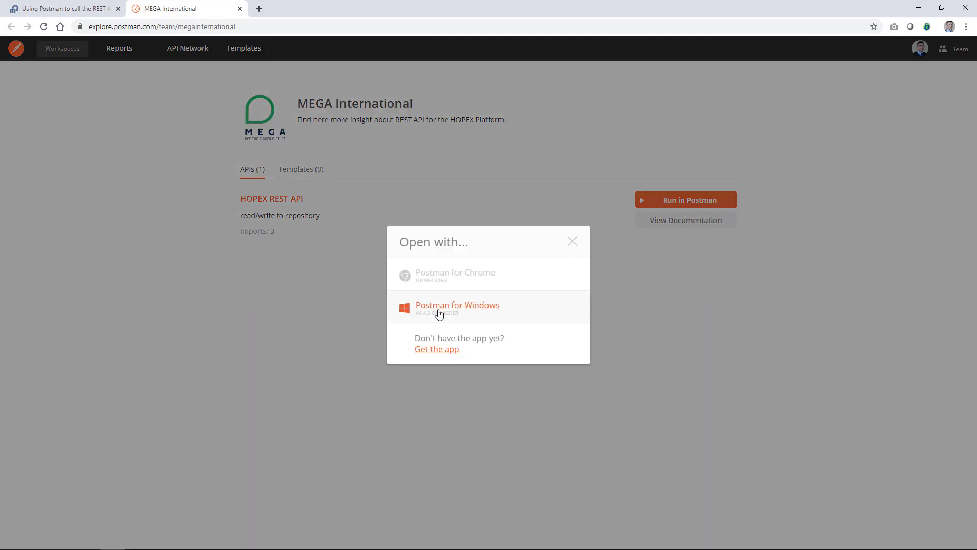
click(457, 304)
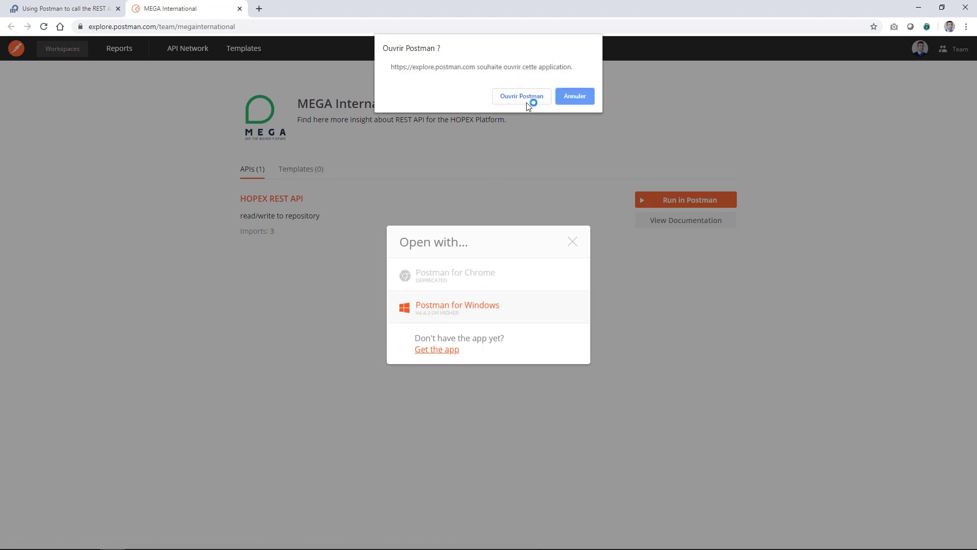
click(521, 96)
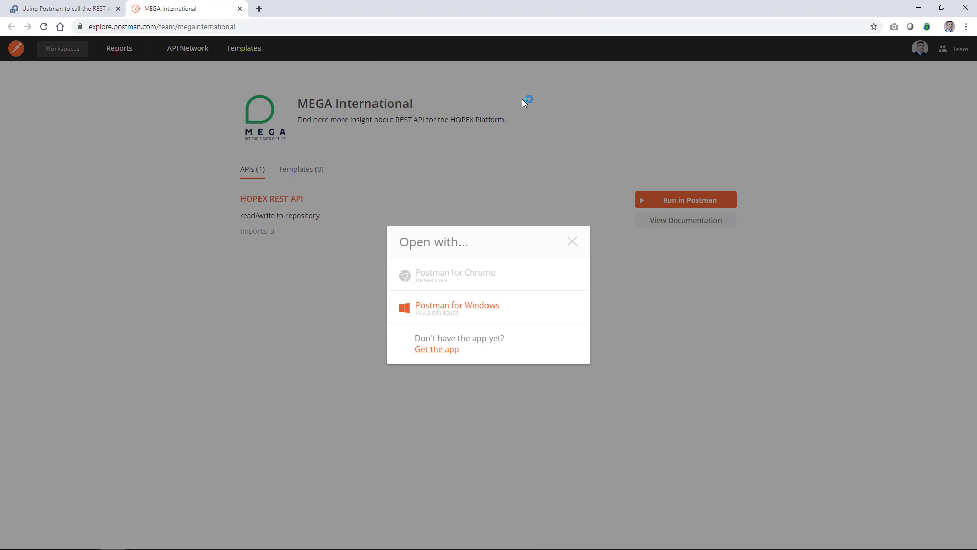
click(456, 304)
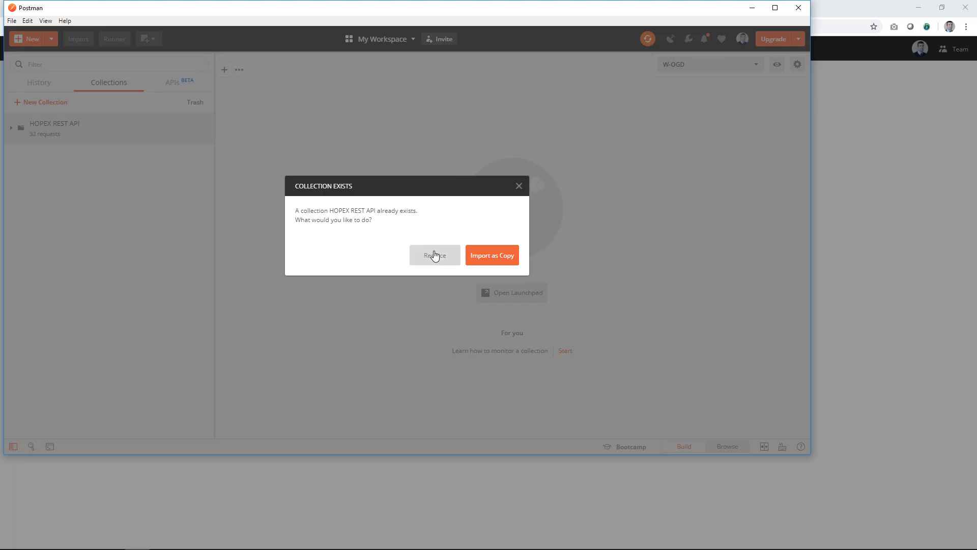
mouse_move(520, 193)
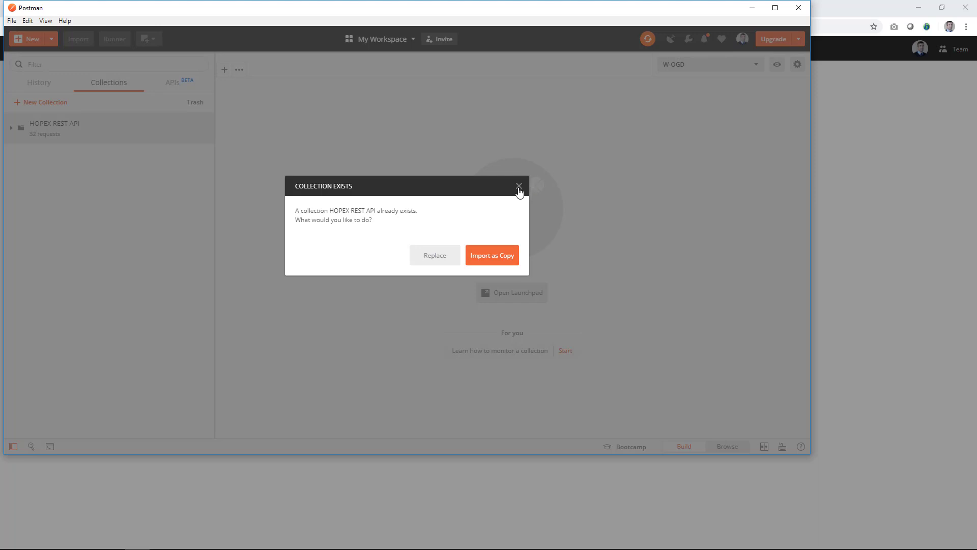
- Dismiss the 'Collection exists' prompt and expand HOPEX REST API to show its 32 requests
click(518, 185)
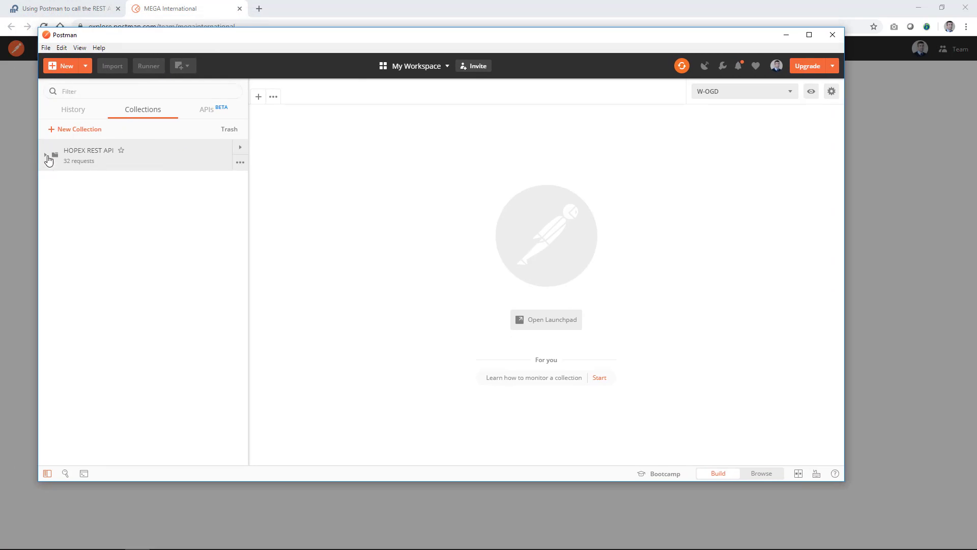
click(45, 154)
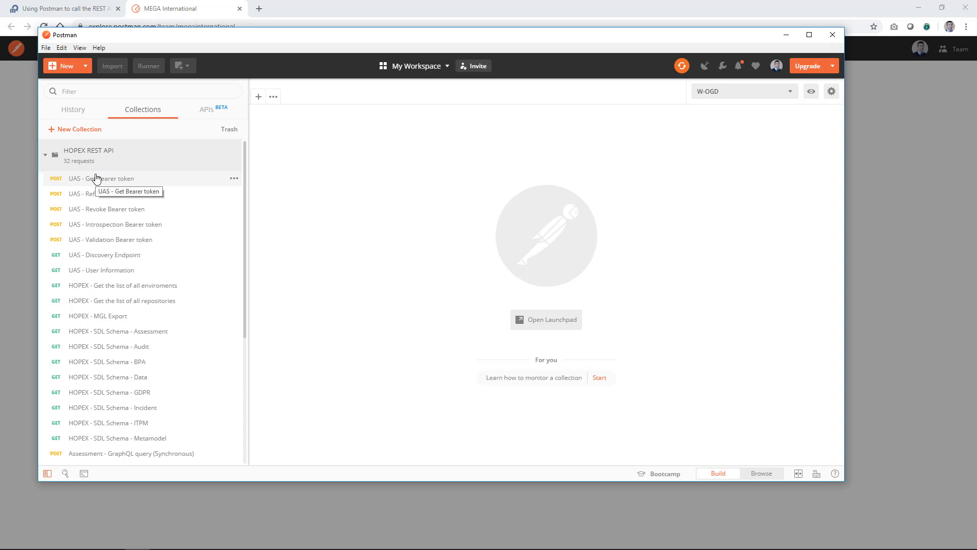
- Open the UAS - Get Bearer token POST request targeting {{server_url}}/UAS/connect/token/
click(258, 95)
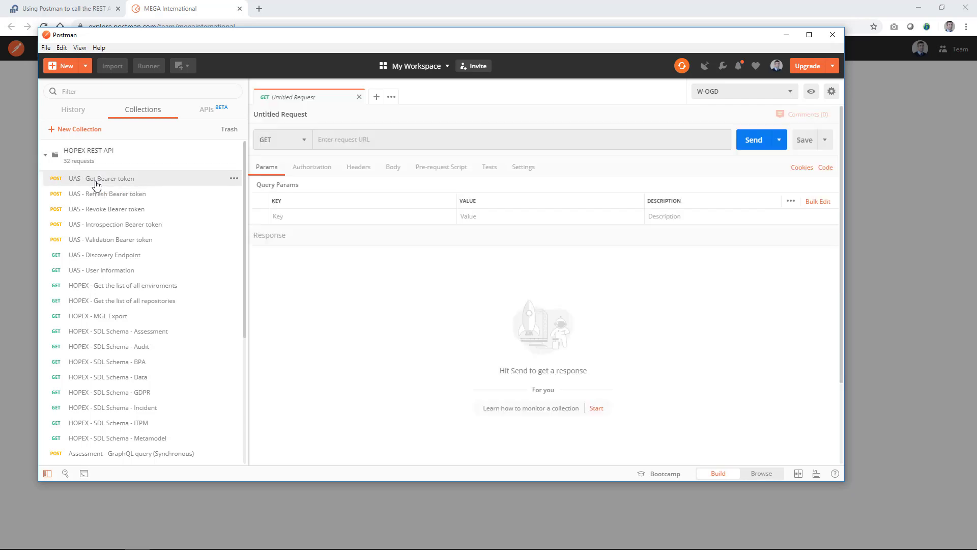
click(101, 178)
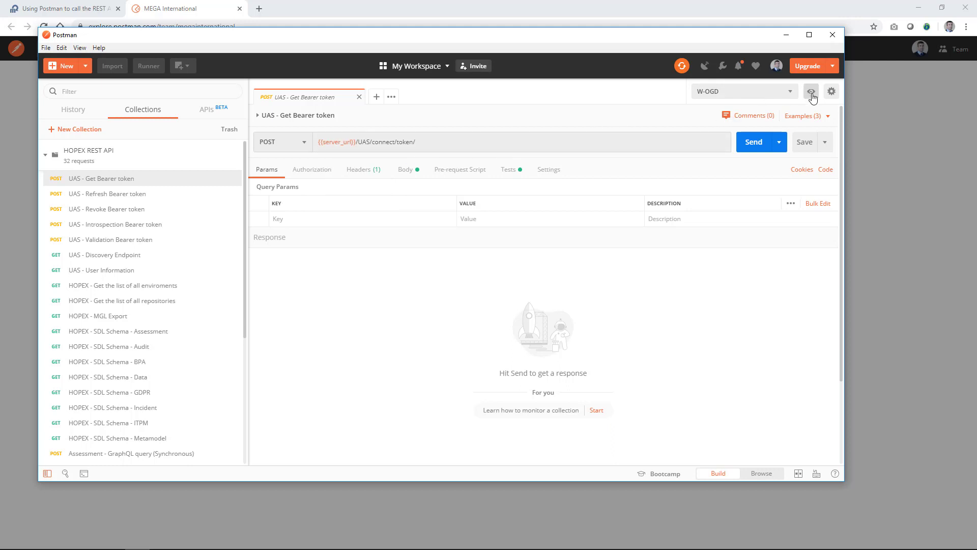
mouse_move(832, 91)
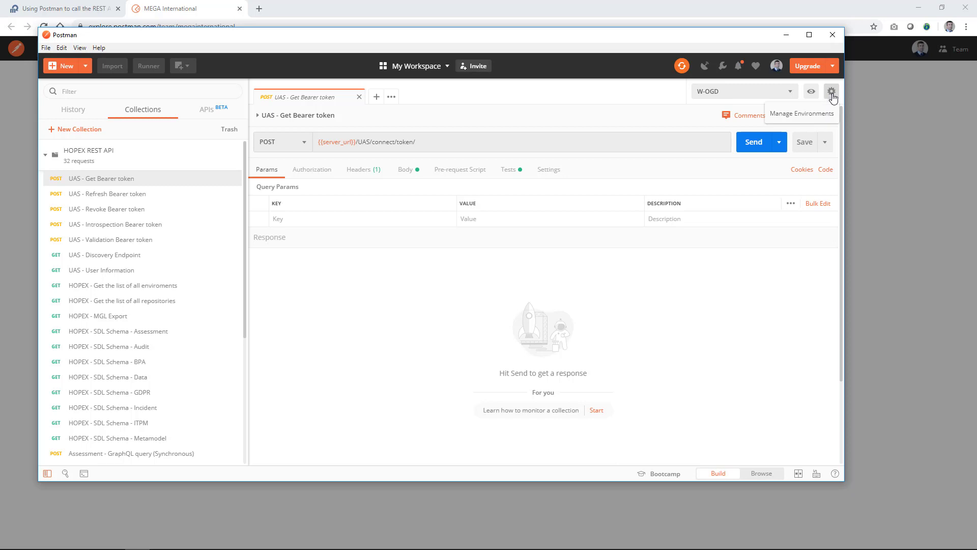
click(831, 91)
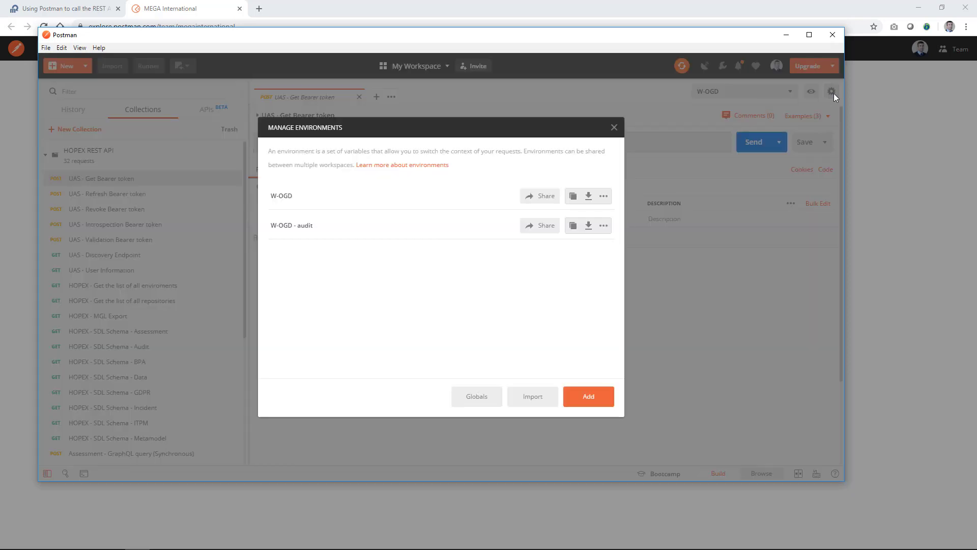
mouse_move(573, 367)
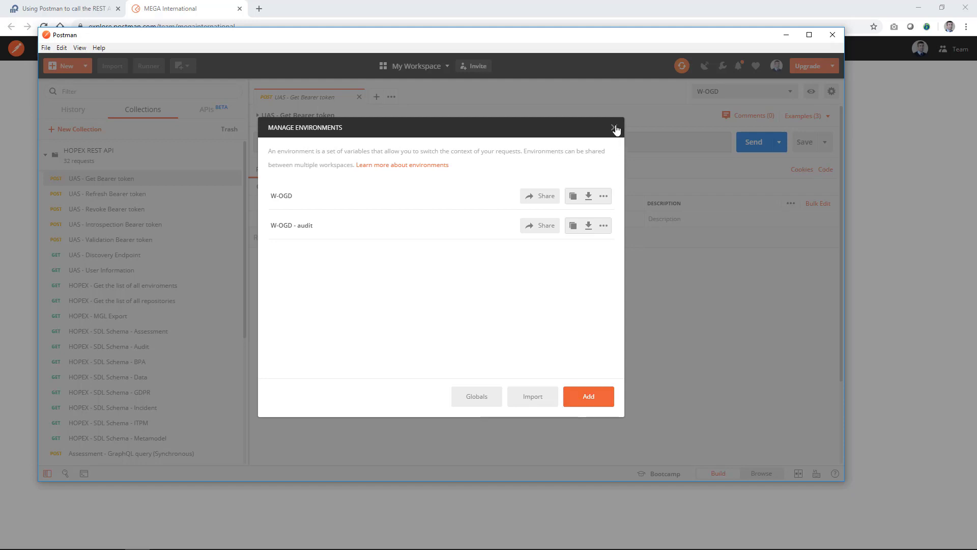
click(613, 127)
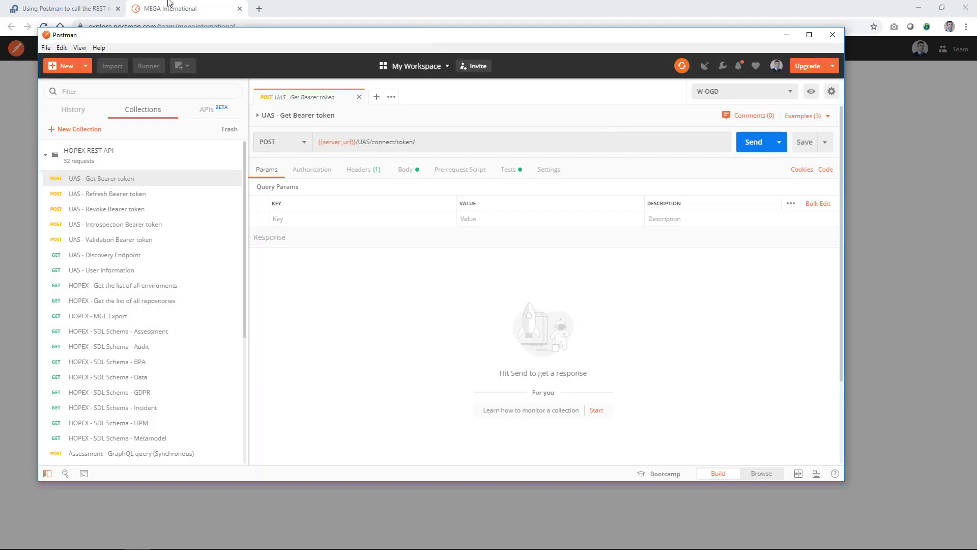
- Download Sample.postman_environment.zip from the post and extract it here in Downloads
click(59, 8)
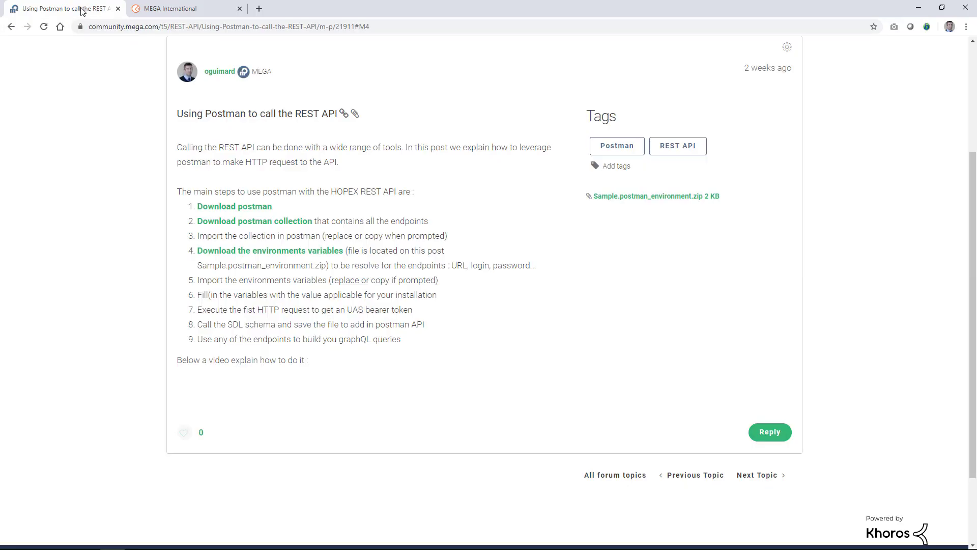
mouse_move(167, 159)
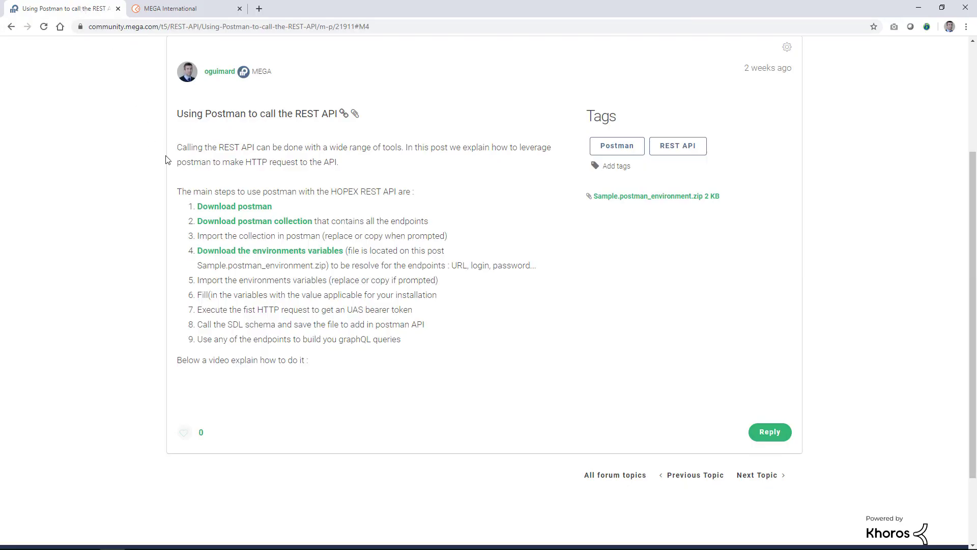
click(655, 195)
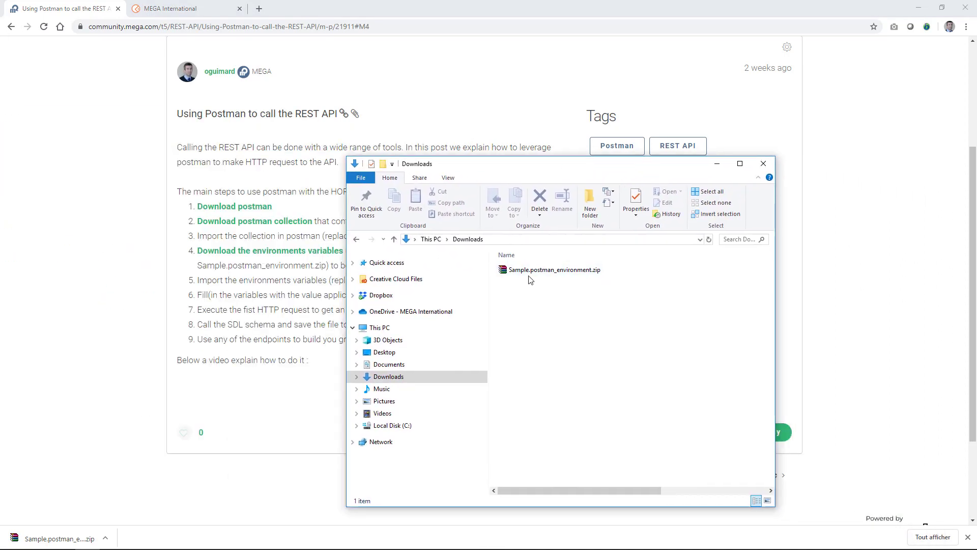
right_click(554, 269)
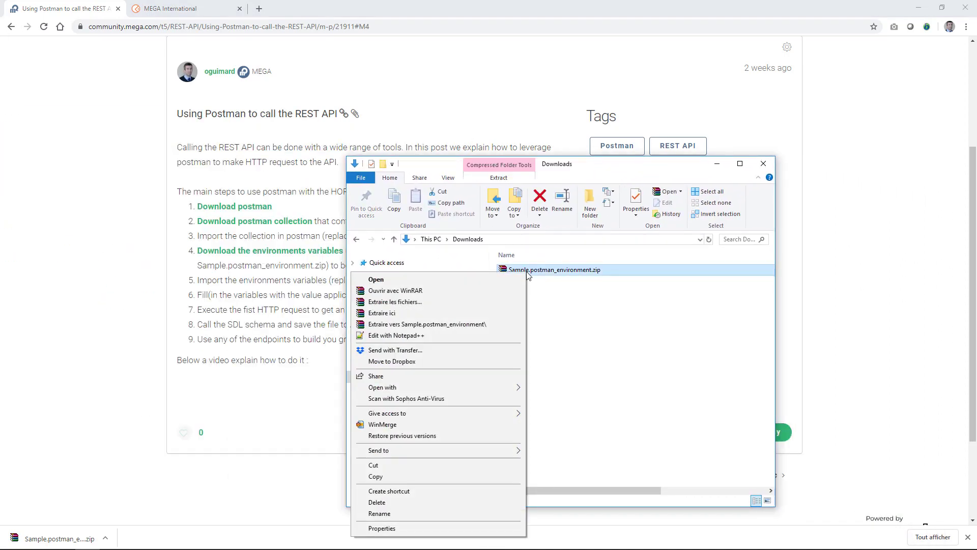
click(573, 337)
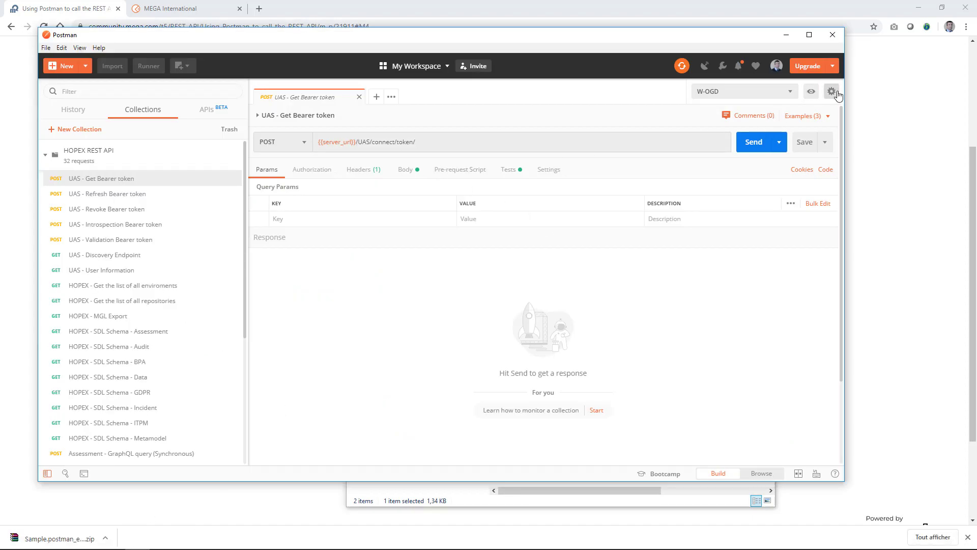
- Import Sample.postman_environment.json from Downloads as a Postman environment
click(112, 65)
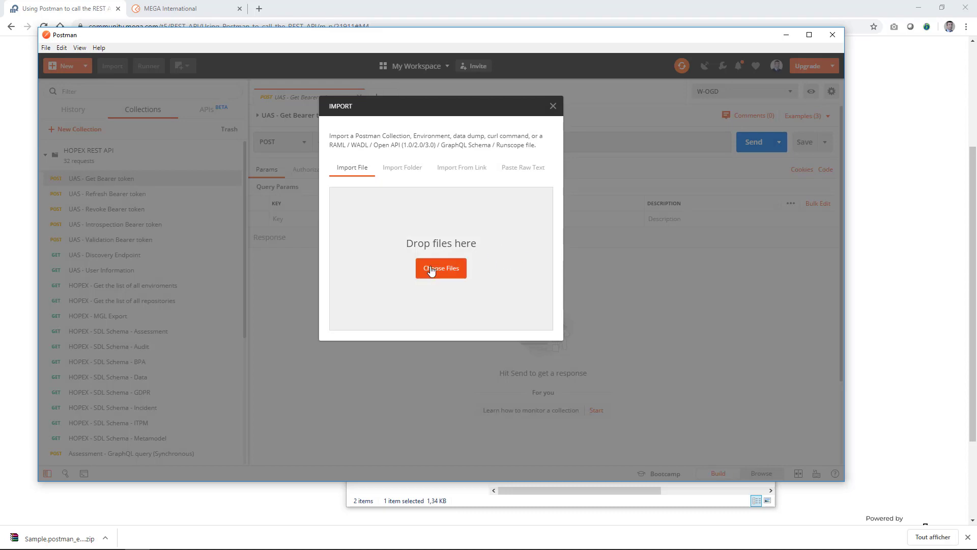
click(441, 268)
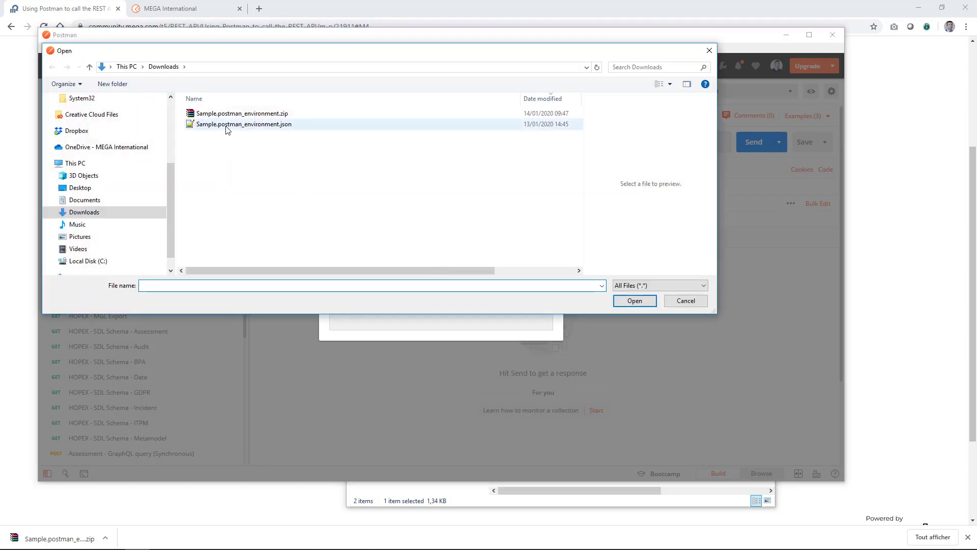
click(634, 300)
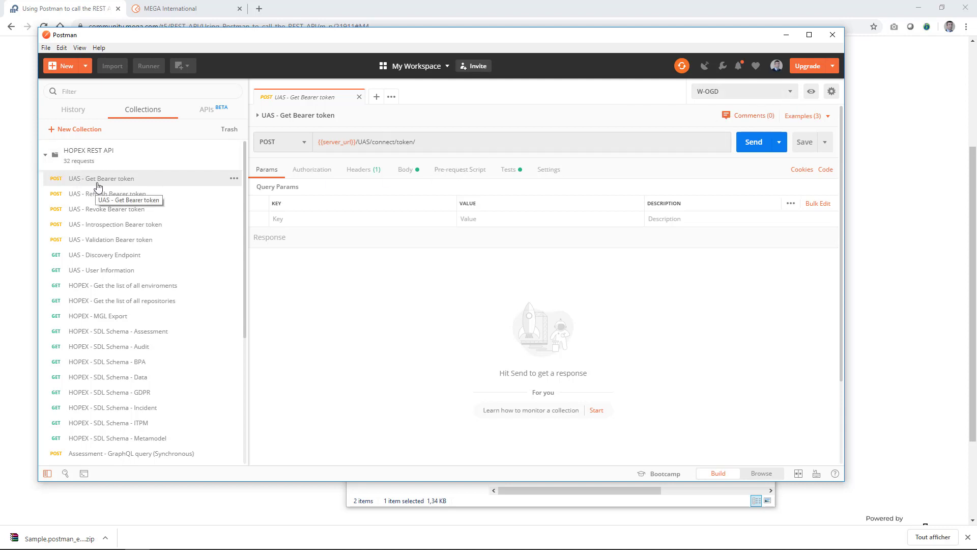
mouse_move(759, 149)
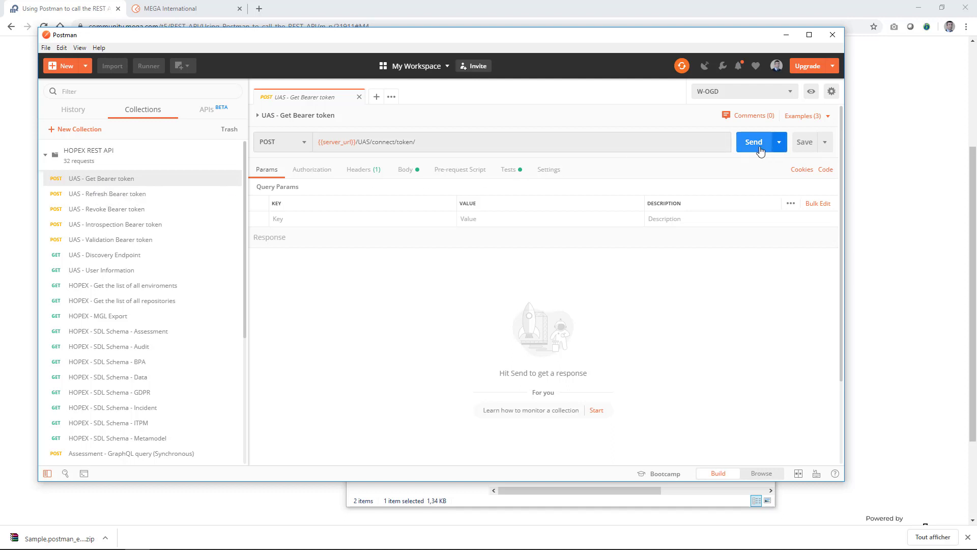
- Send UAS - Get Bearer token and receive a 200 OK access token response
click(753, 141)
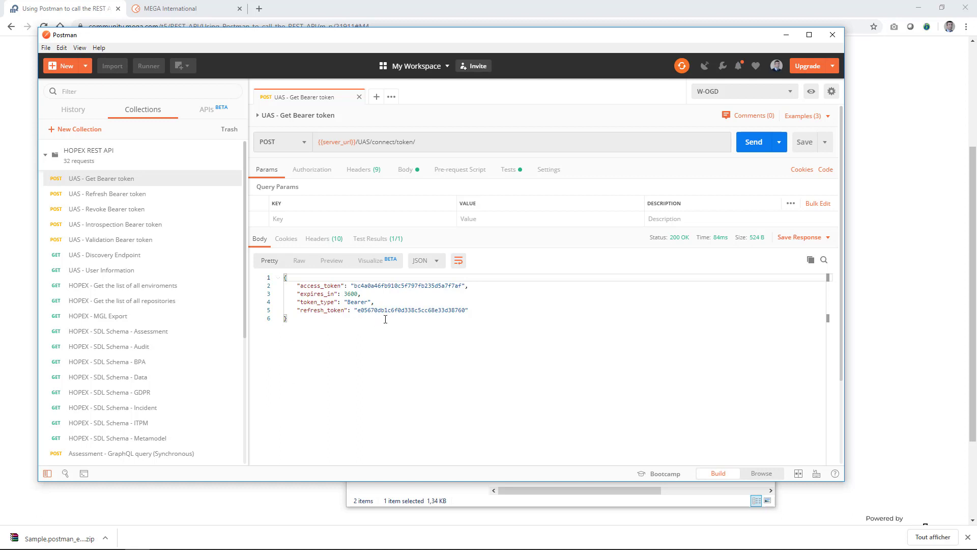
mouse_move(389, 296)
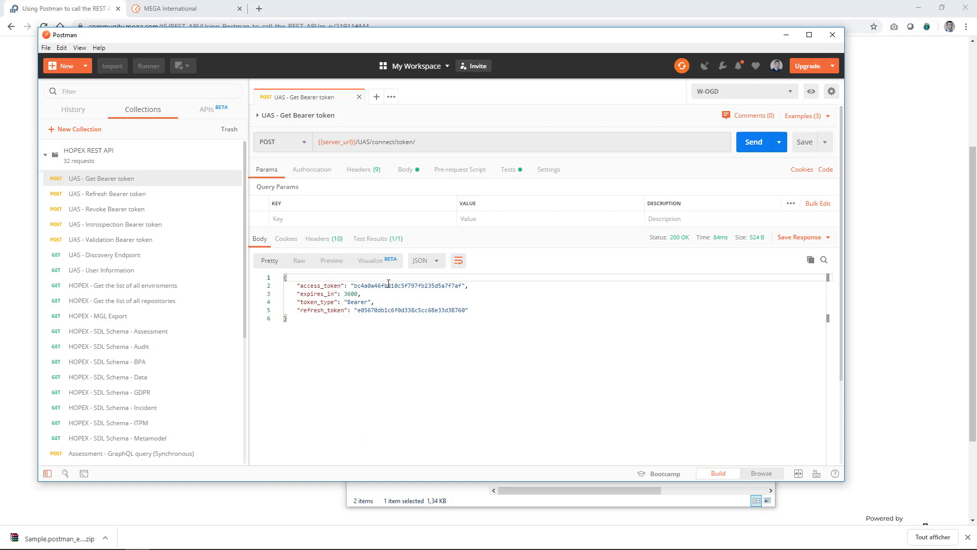
mouse_move(399, 311)
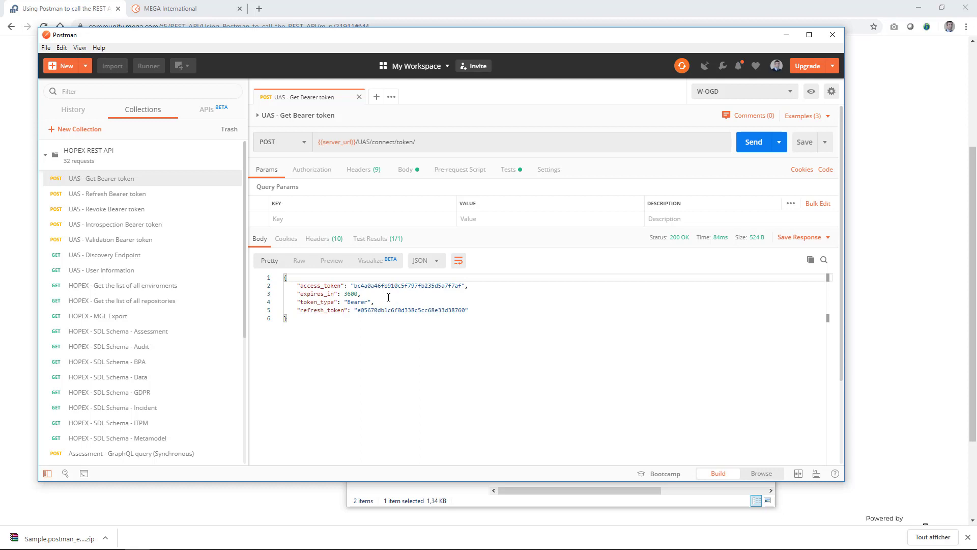
mouse_move(388, 288)
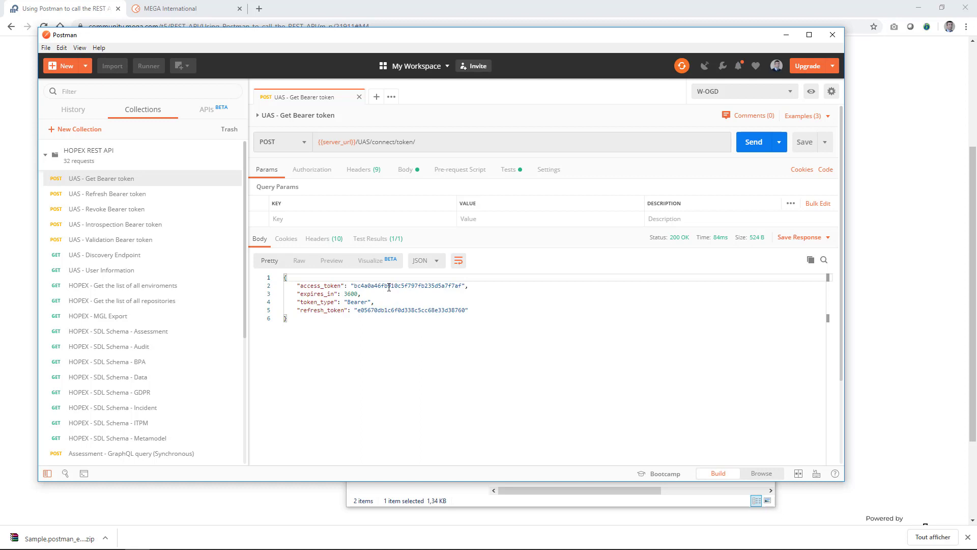
mouse_move(375, 271)
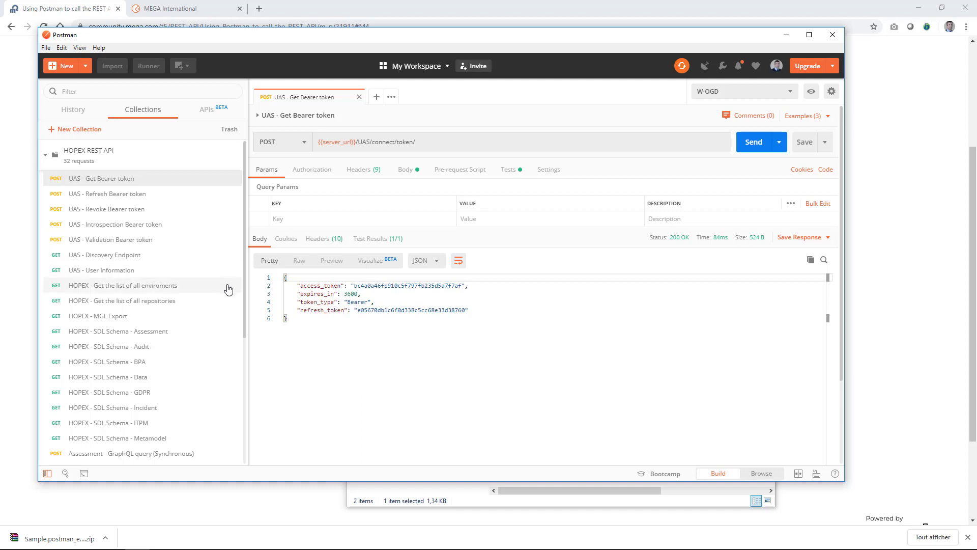
mouse_move(215, 324)
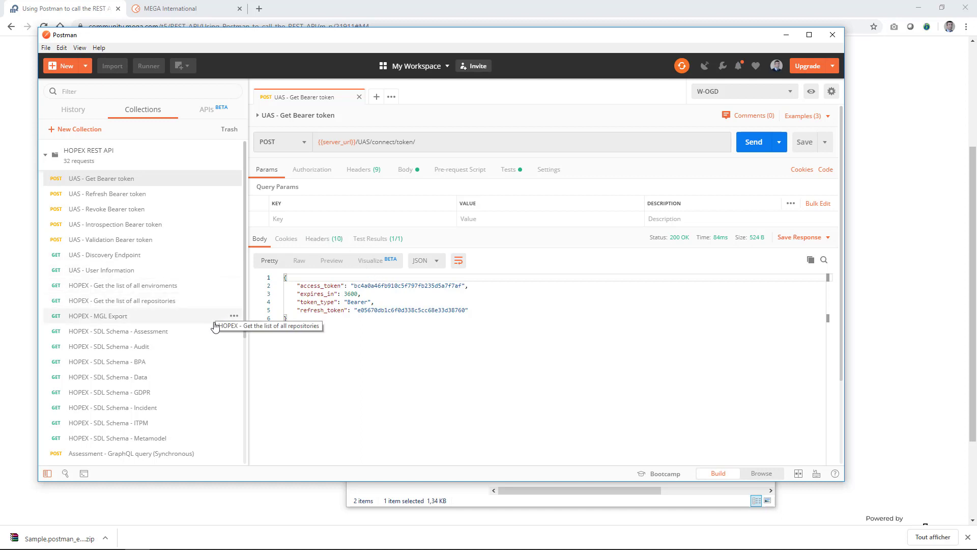
mouse_move(220, 329)
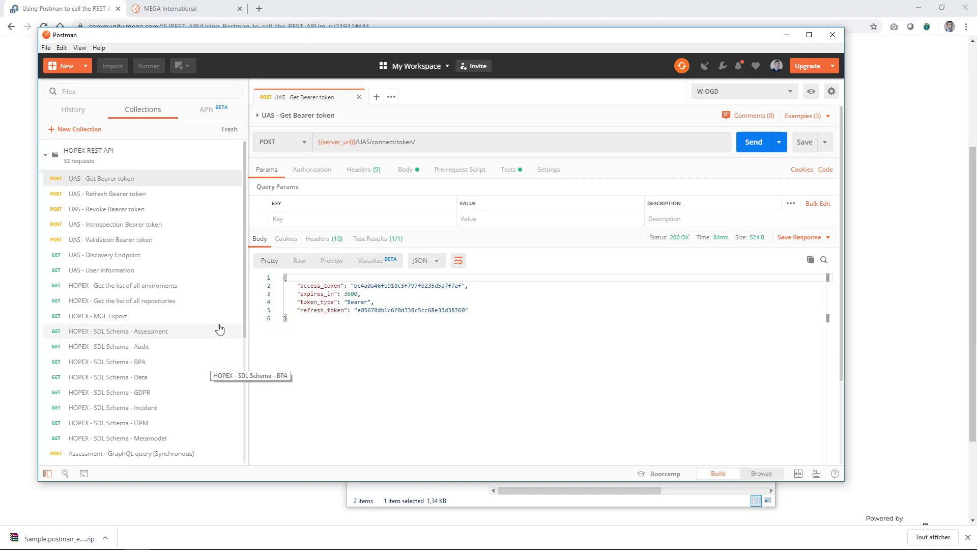
mouse_move(246, 330)
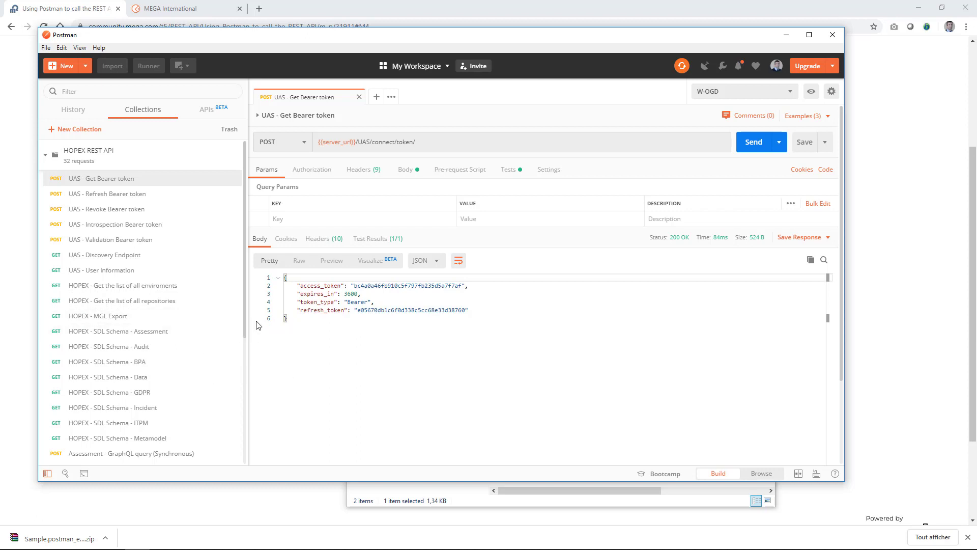
mouse_move(224, 350)
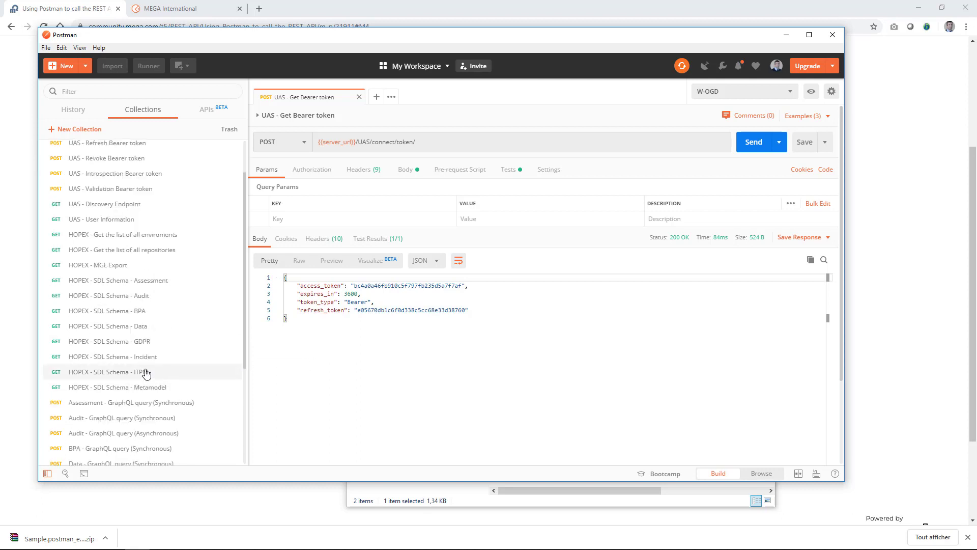
mouse_move(130, 372)
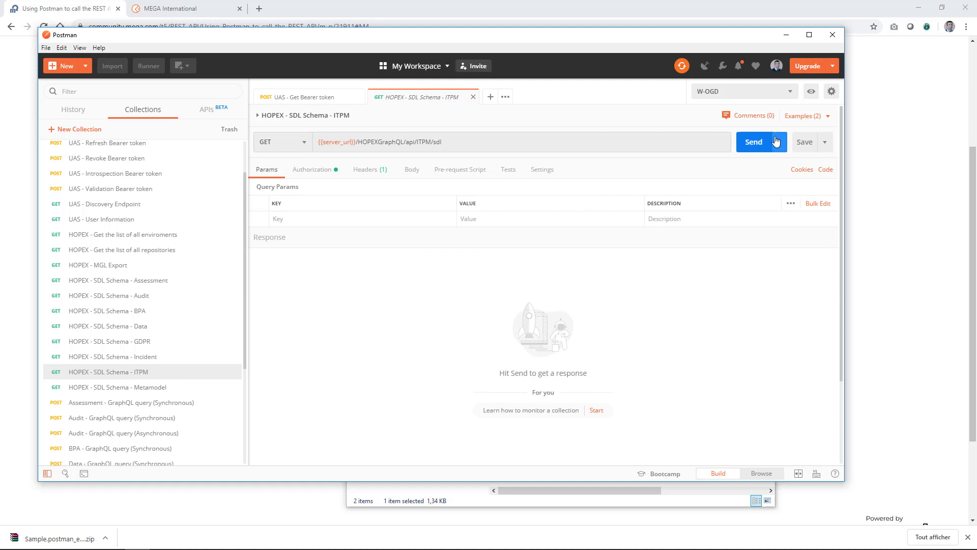
- Send the ITPM schema request and save the response as ITPM.graphql in Downloads
click(754, 141)
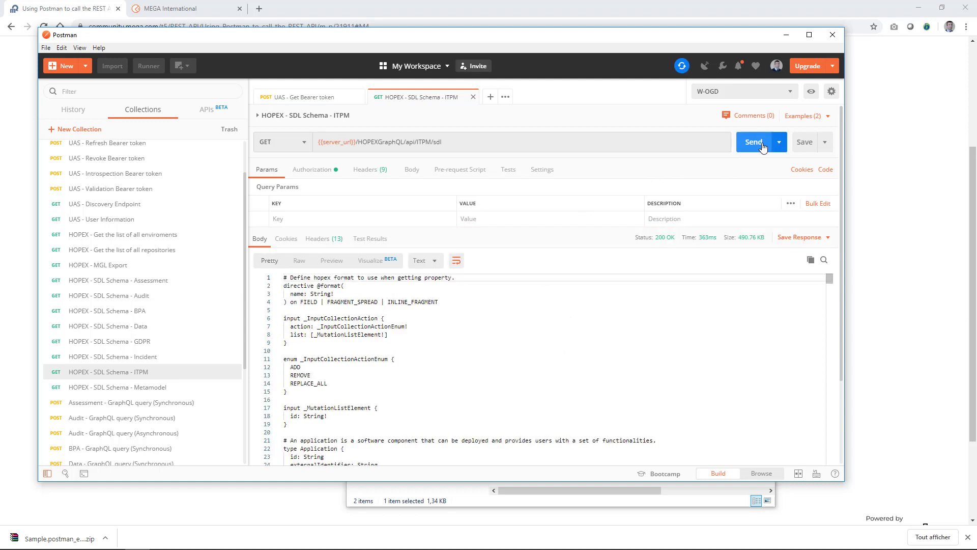
mouse_move(583, 307)
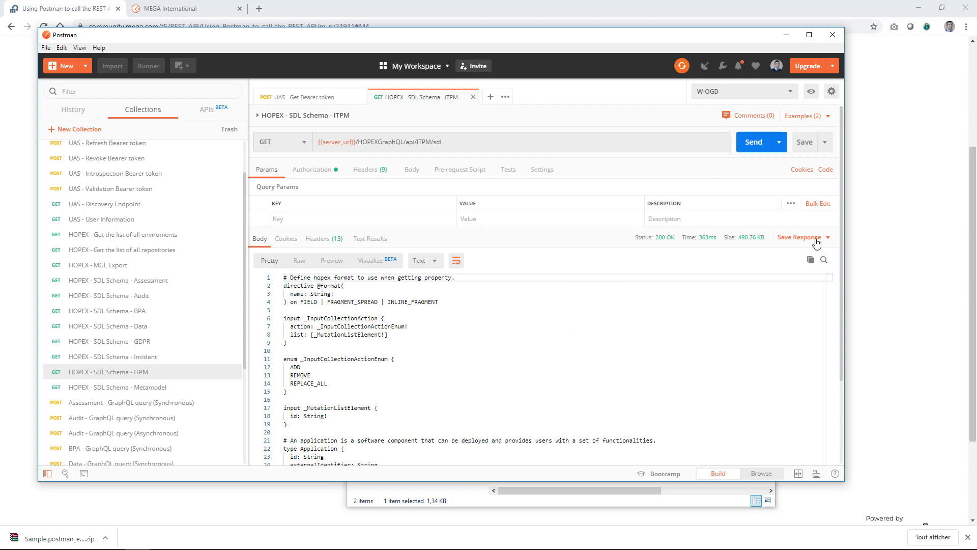
click(800, 237)
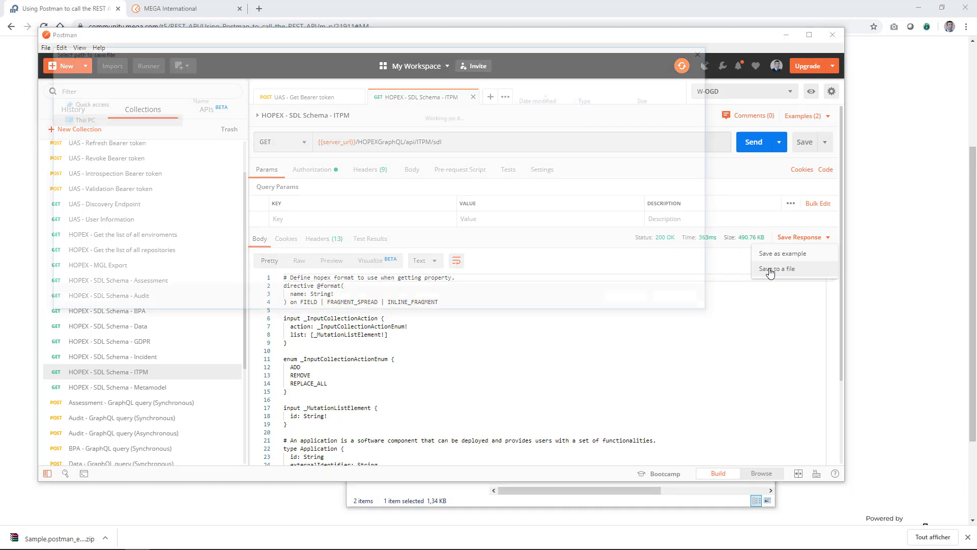
click(777, 268)
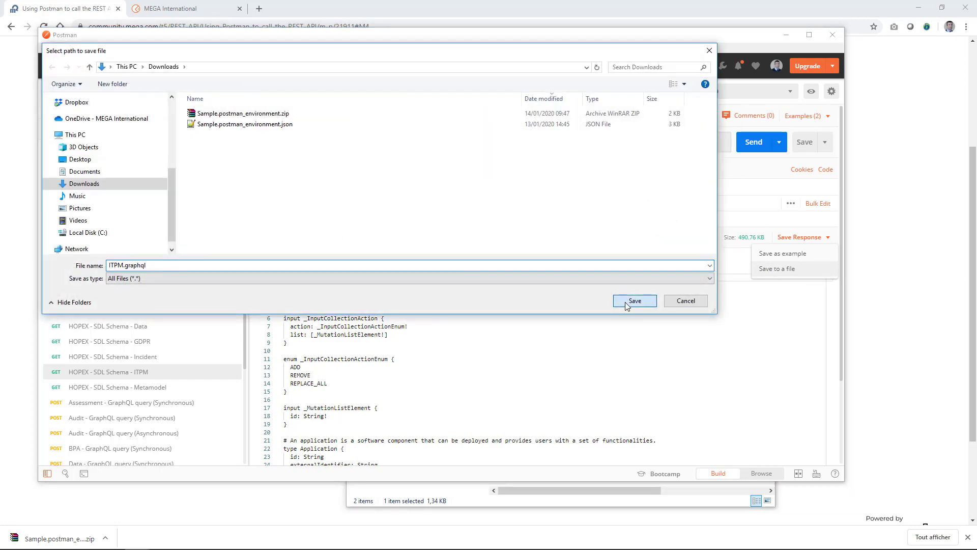
click(634, 300)
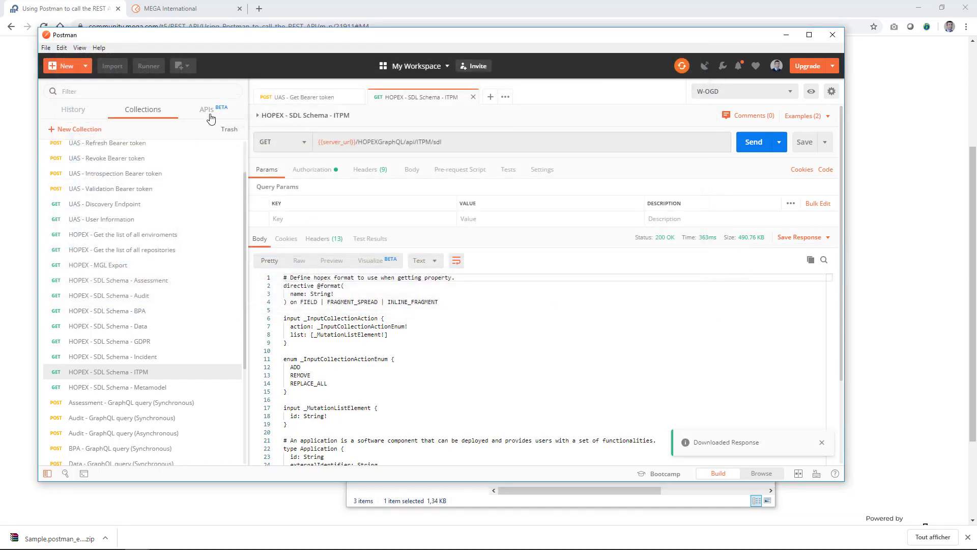
- Create a new API in the workspace and start a new schema from scratch
click(207, 109)
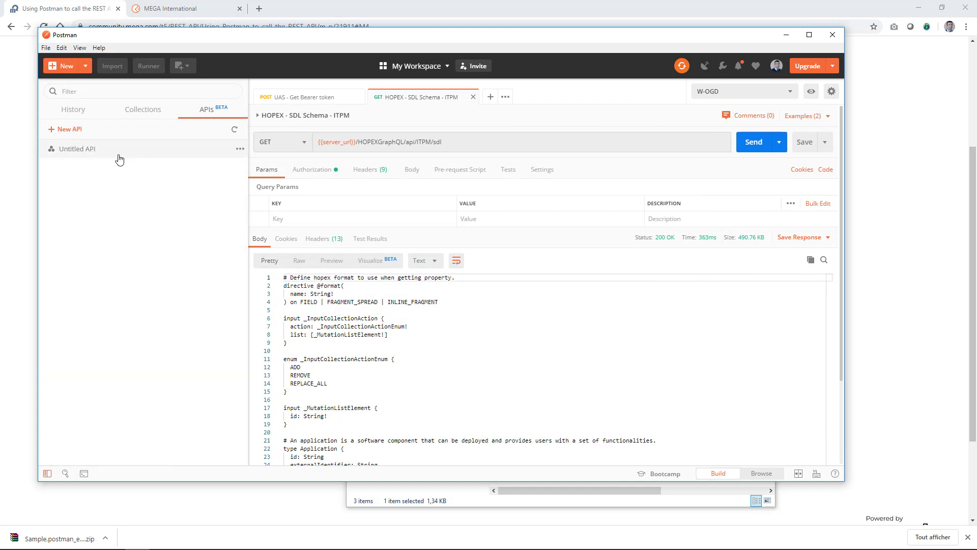
click(69, 130)
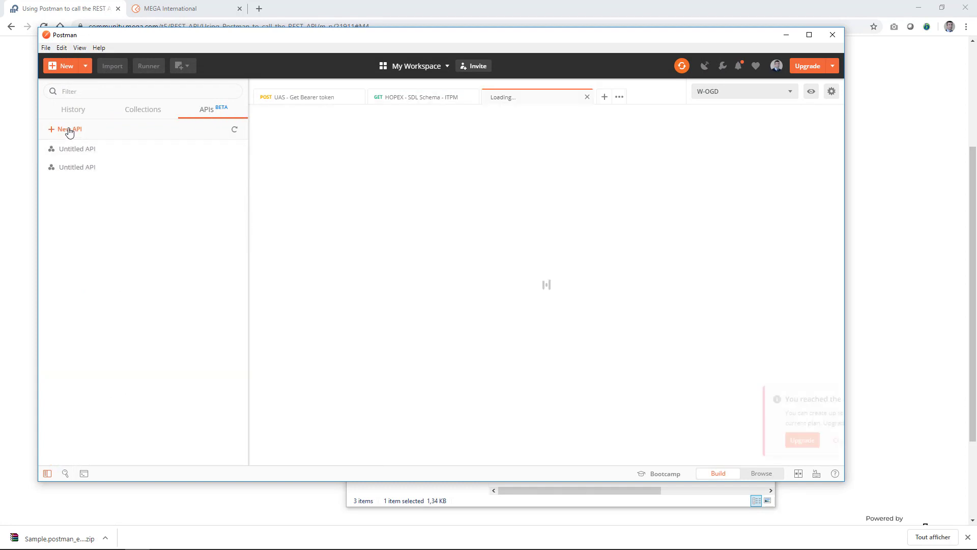
click(546, 226)
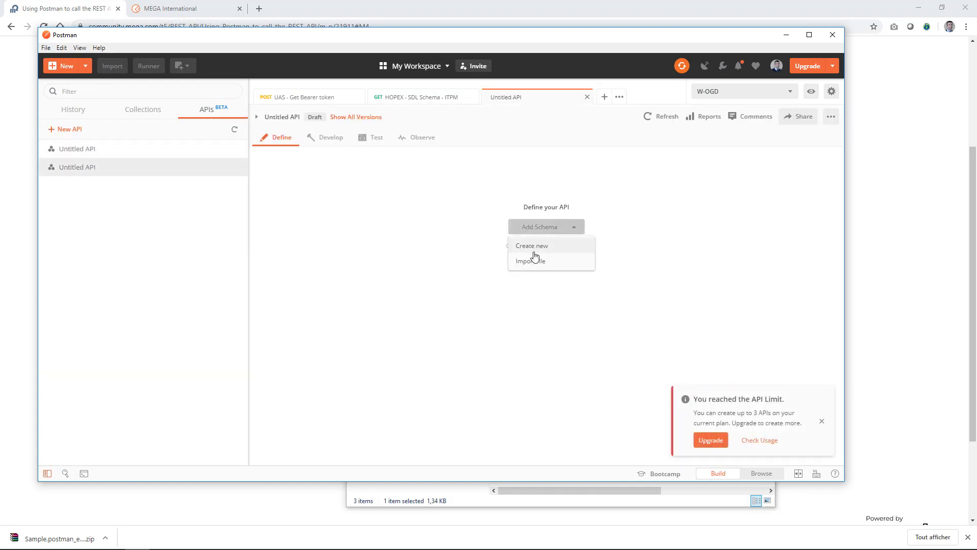
click(529, 260)
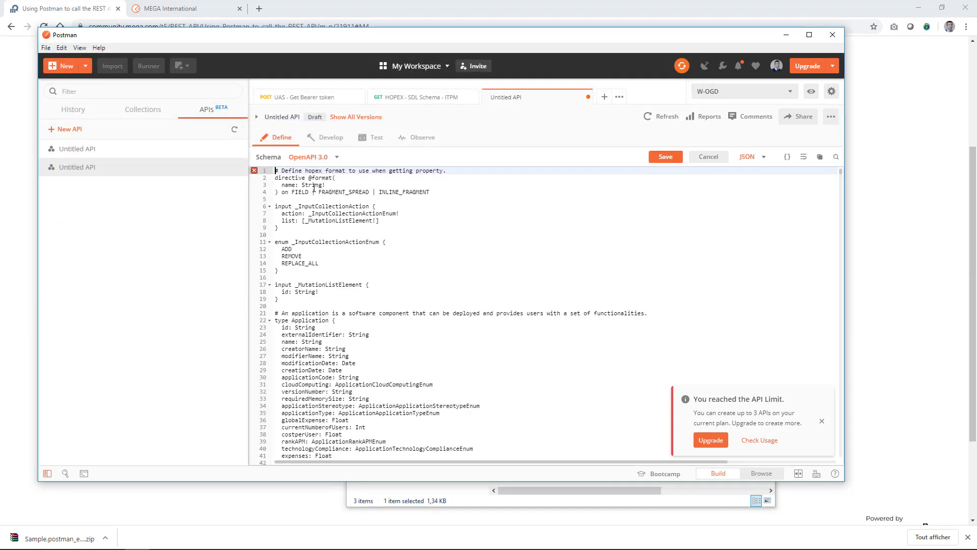
- Set the schema format to GraphQL, rename the API to ITPM and save the schema
click(311, 156)
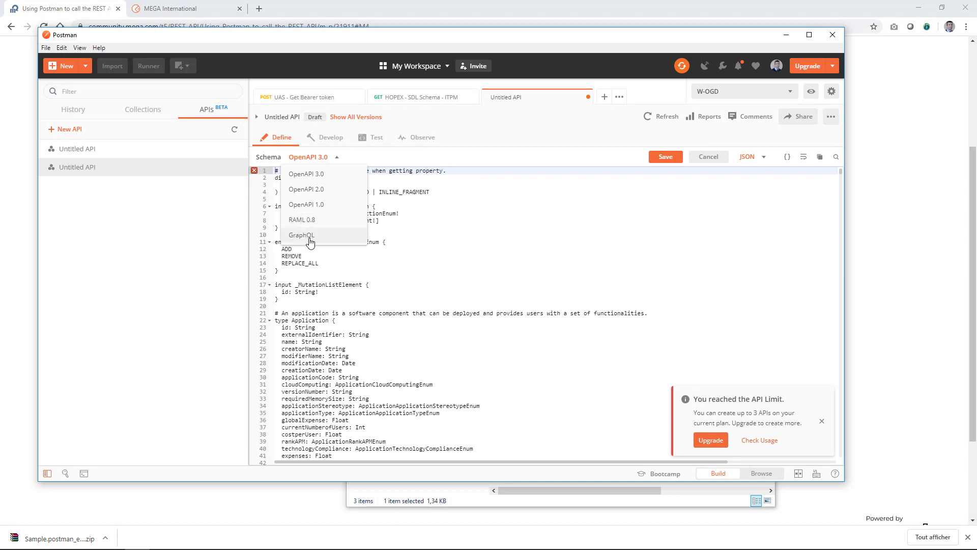
click(301, 236)
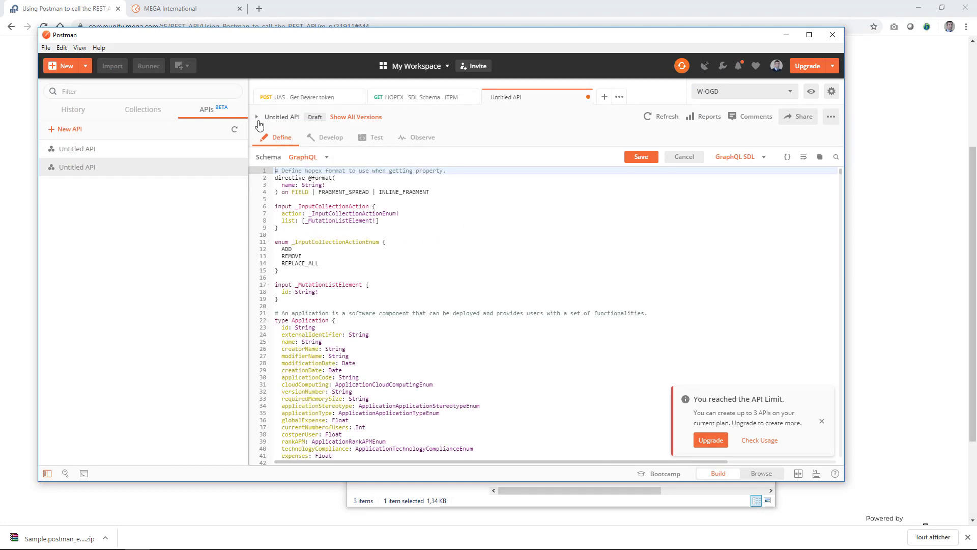
click(256, 116)
text(ITPM)
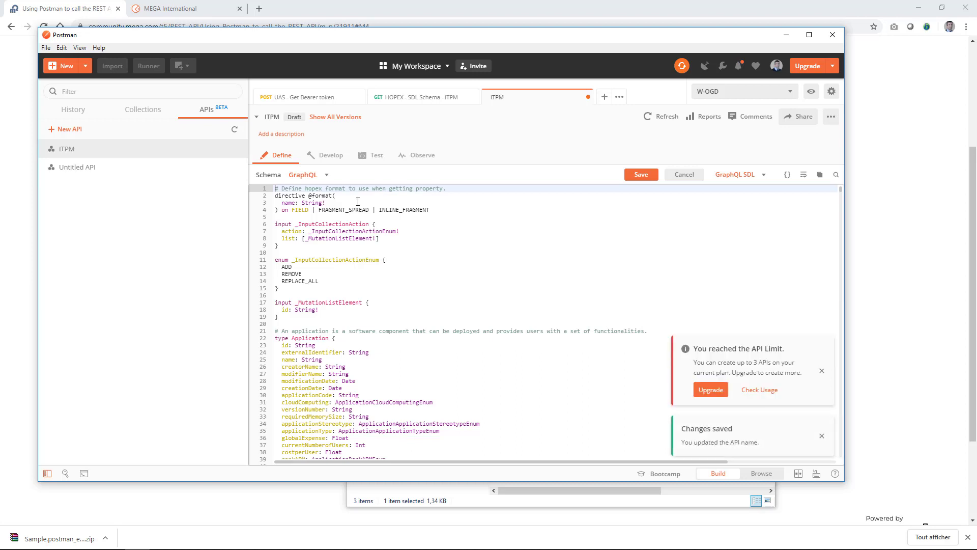
click(640, 174)
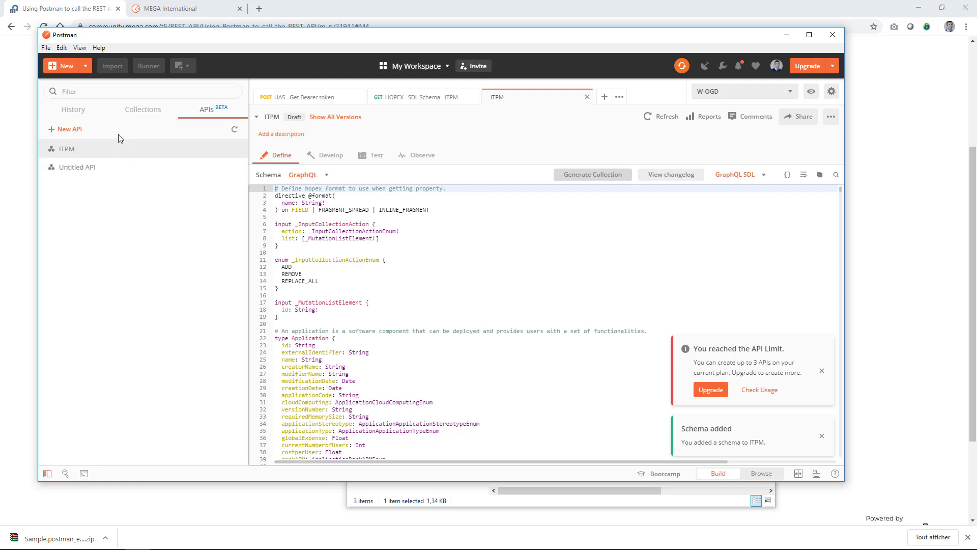
- Open ITPM - GraphQL query (Synchronous), review its Body and Headers, and view W-OGD environment variables
click(142, 109)
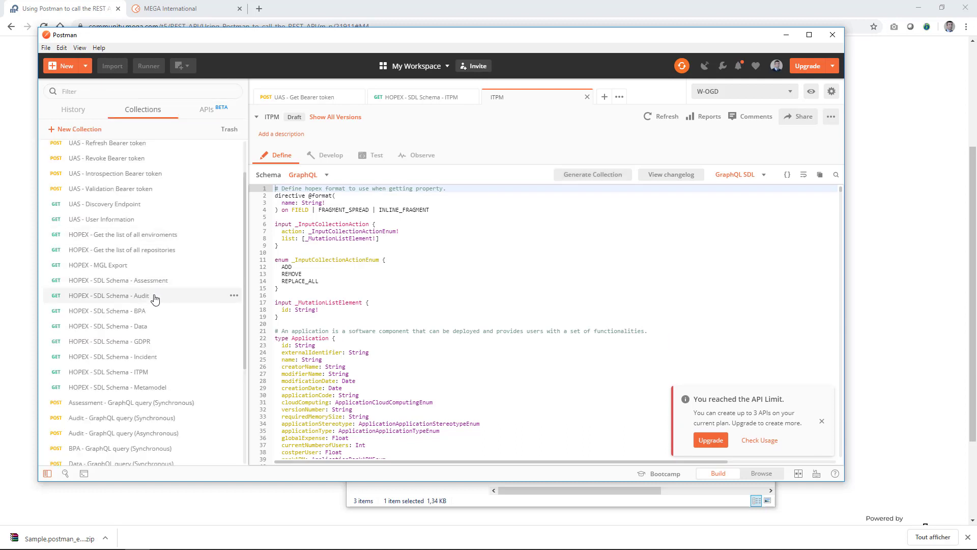
scroll(down, 3)
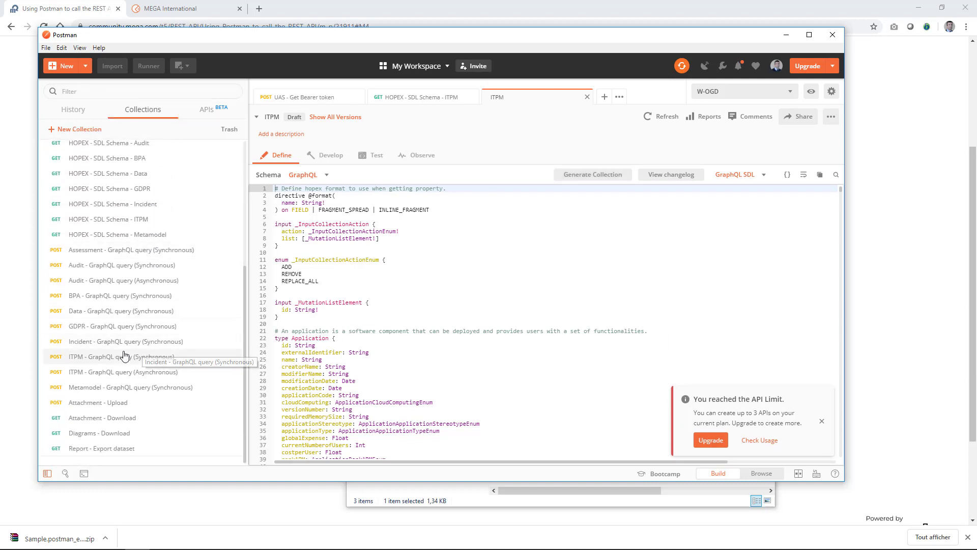
mouse_move(99, 360)
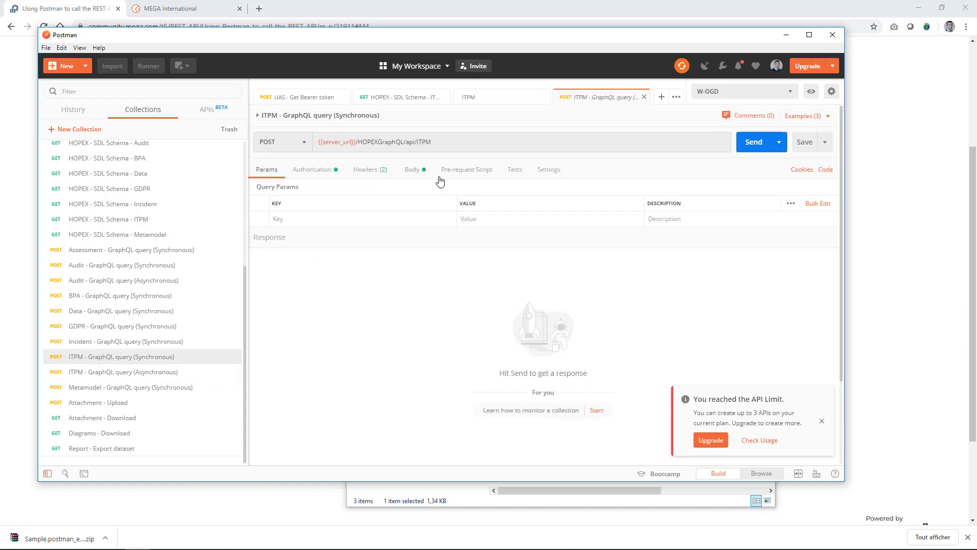
click(413, 169)
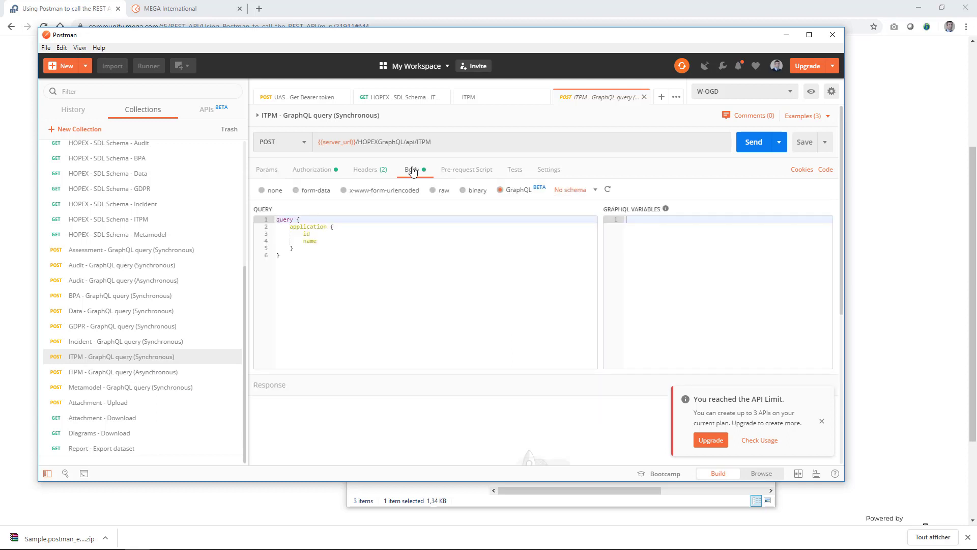
mouse_move(372, 164)
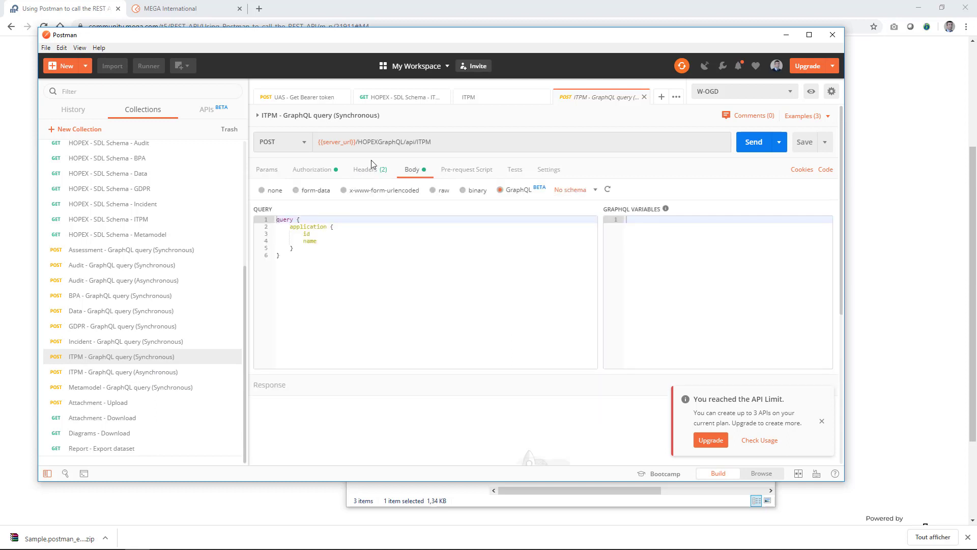
click(366, 169)
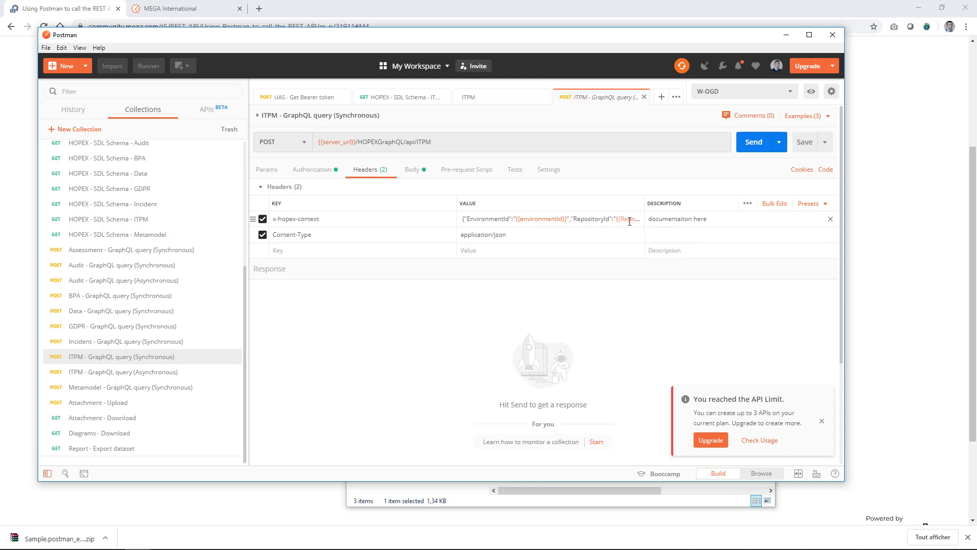
mouse_move(629, 218)
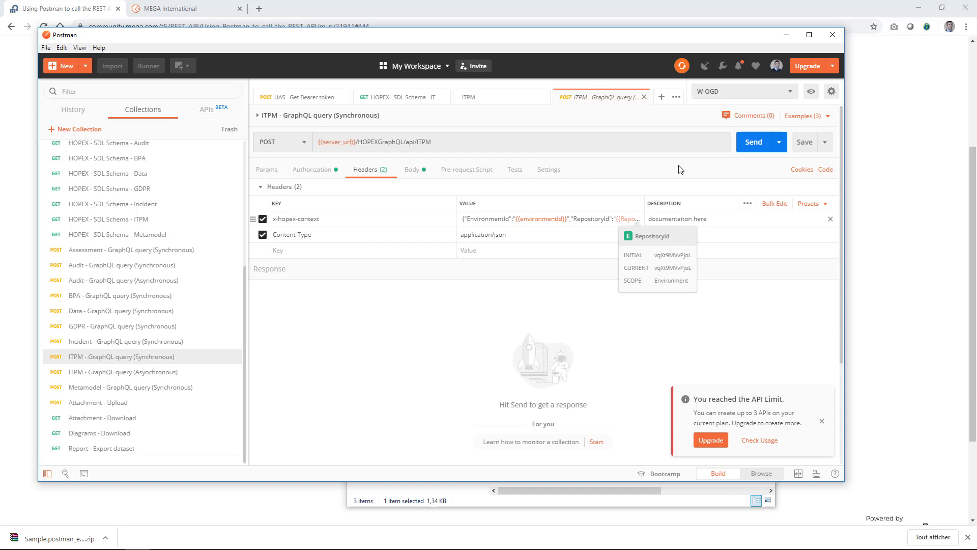
click(811, 91)
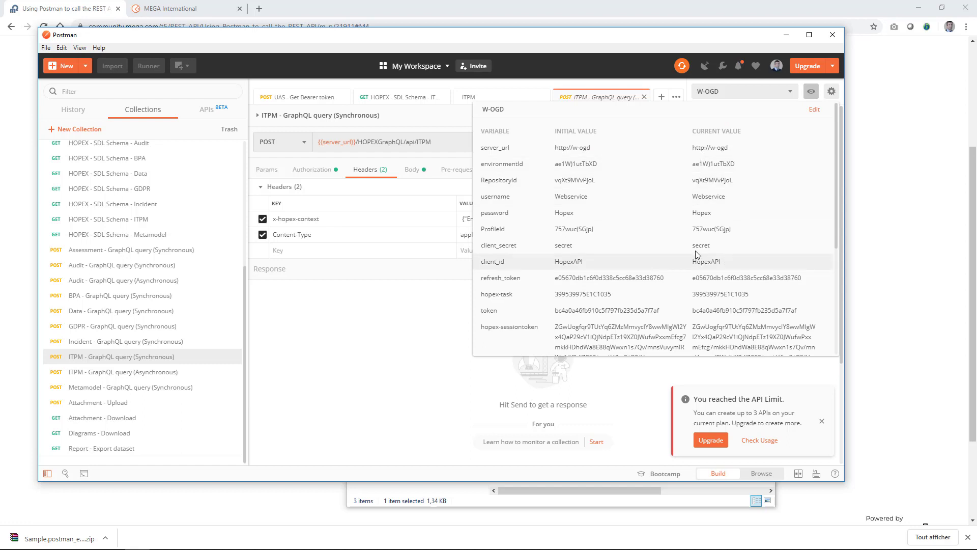
mouse_move(698, 227)
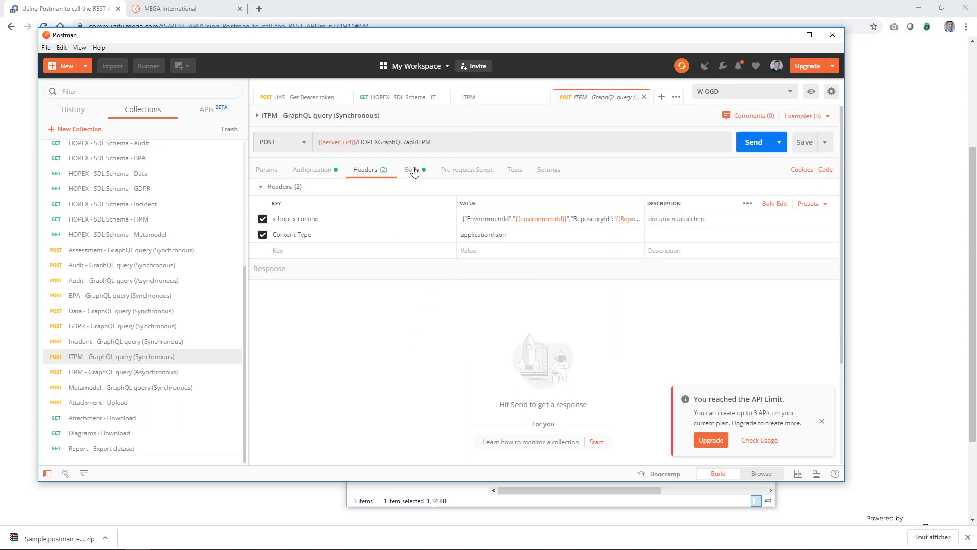
- Attach the ITPM (Draft) schema to the GraphQL body and add cloudComputing via autocomplete
click(411, 169)
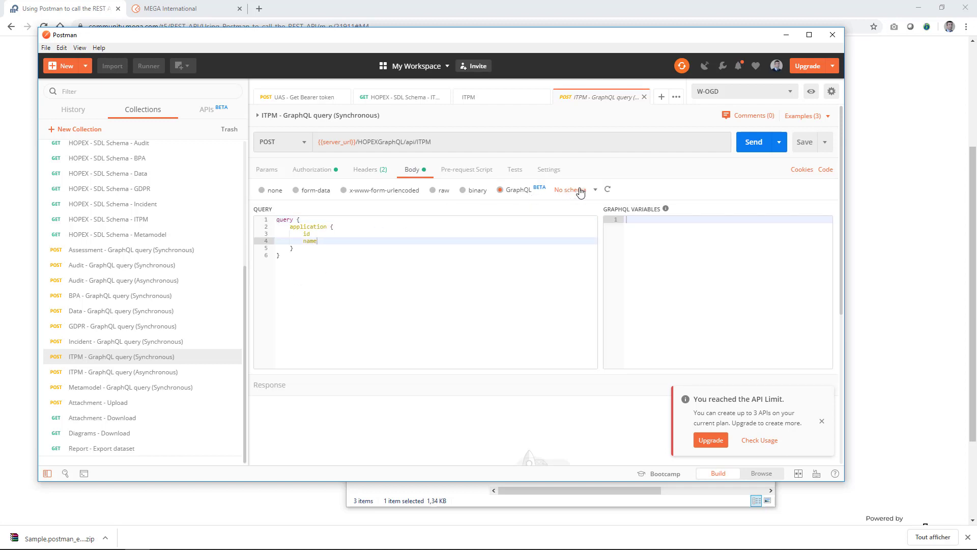
click(571, 190)
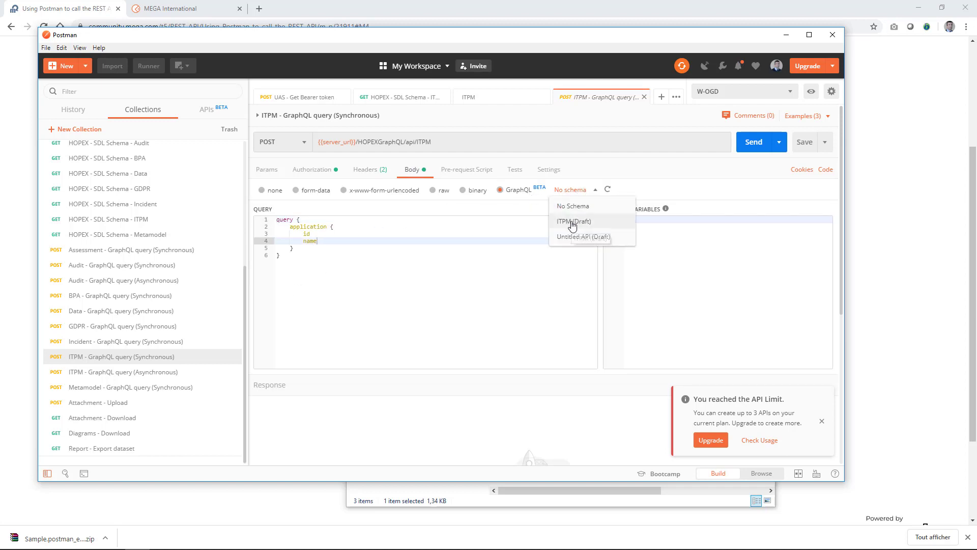
click(572, 221)
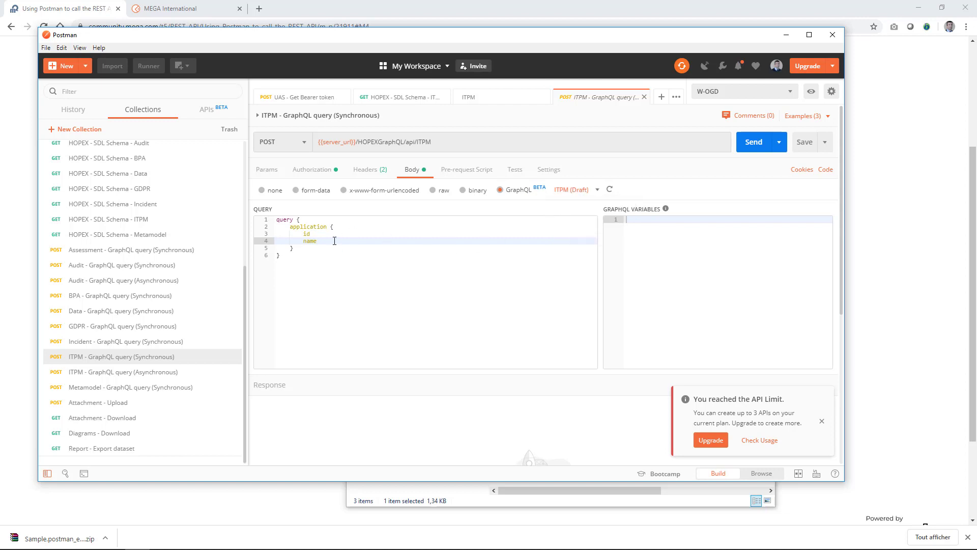
text(cloud)
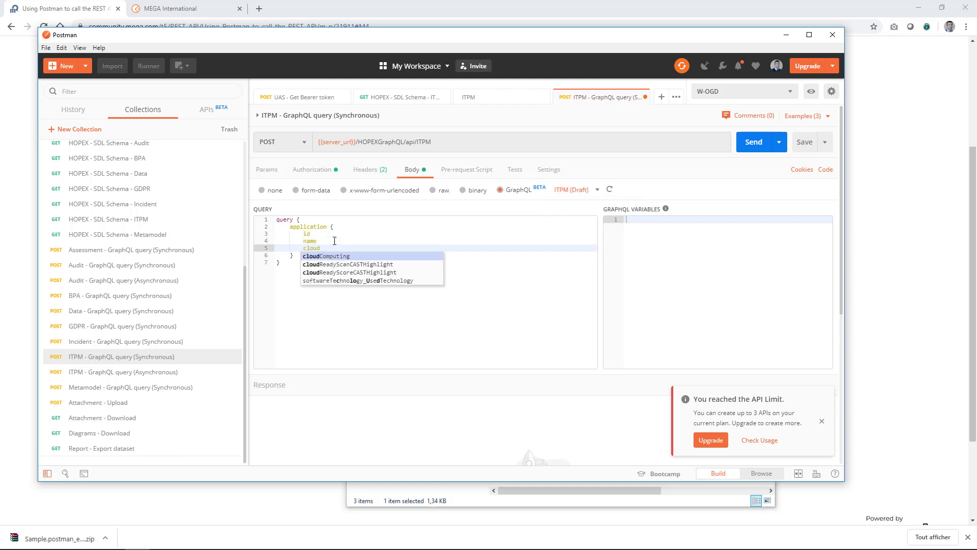
click(324, 255)
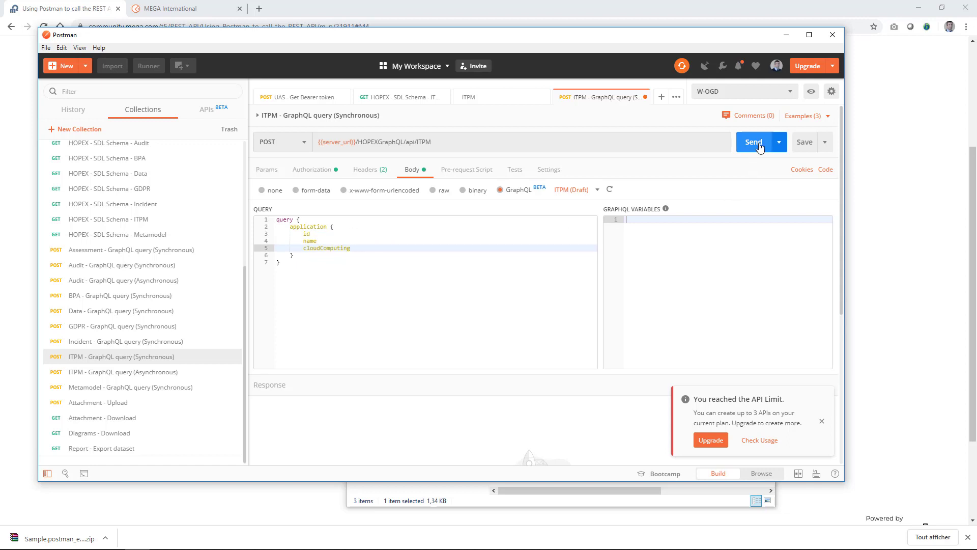
- Send the ITPM query and receive 200 OK with applications' id, name and cloudComputing
click(753, 142)
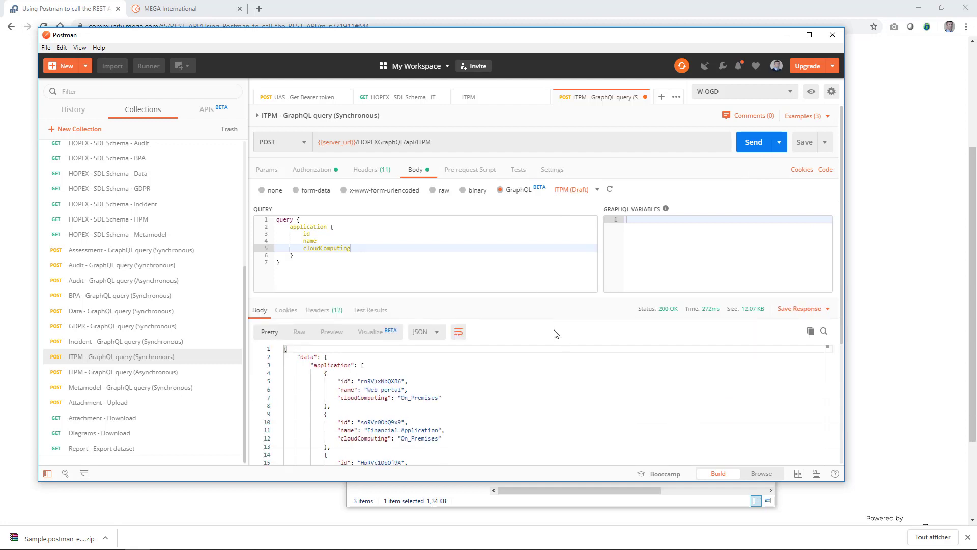
mouse_move(553, 309)
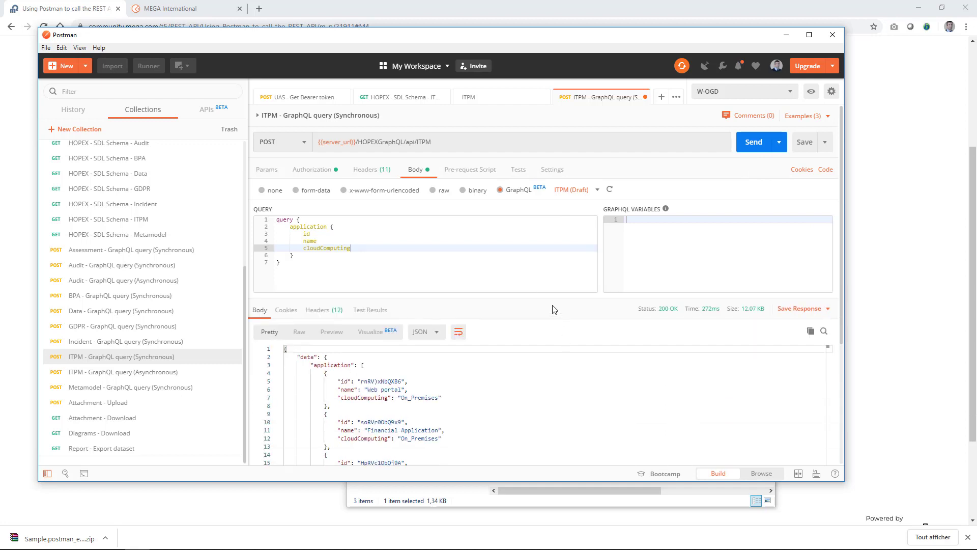